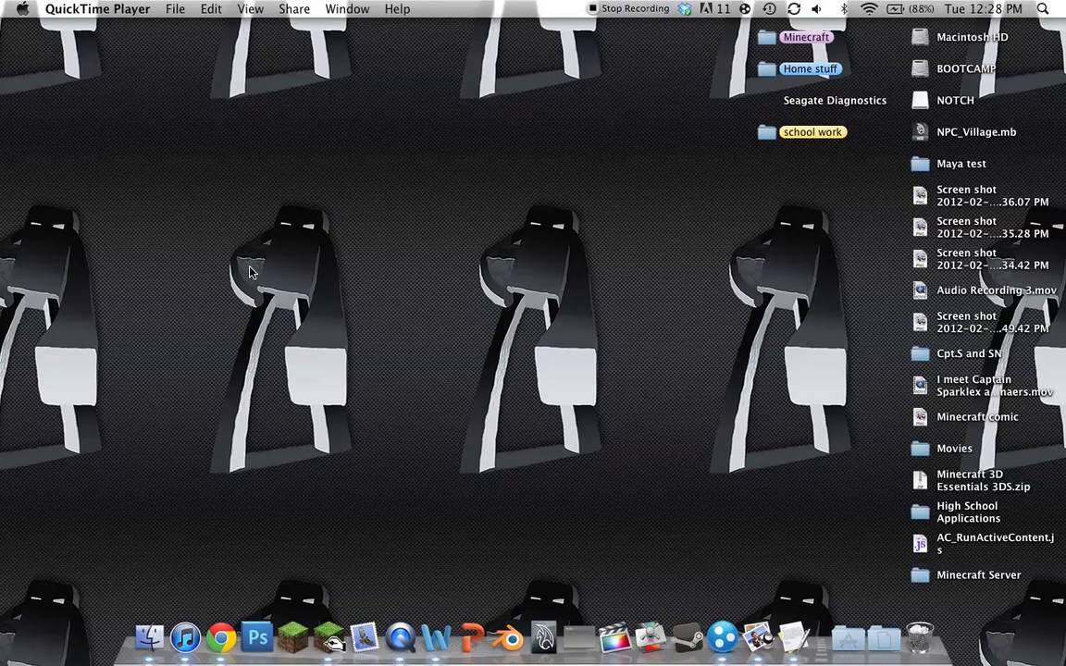
mouse_move(340, 229)
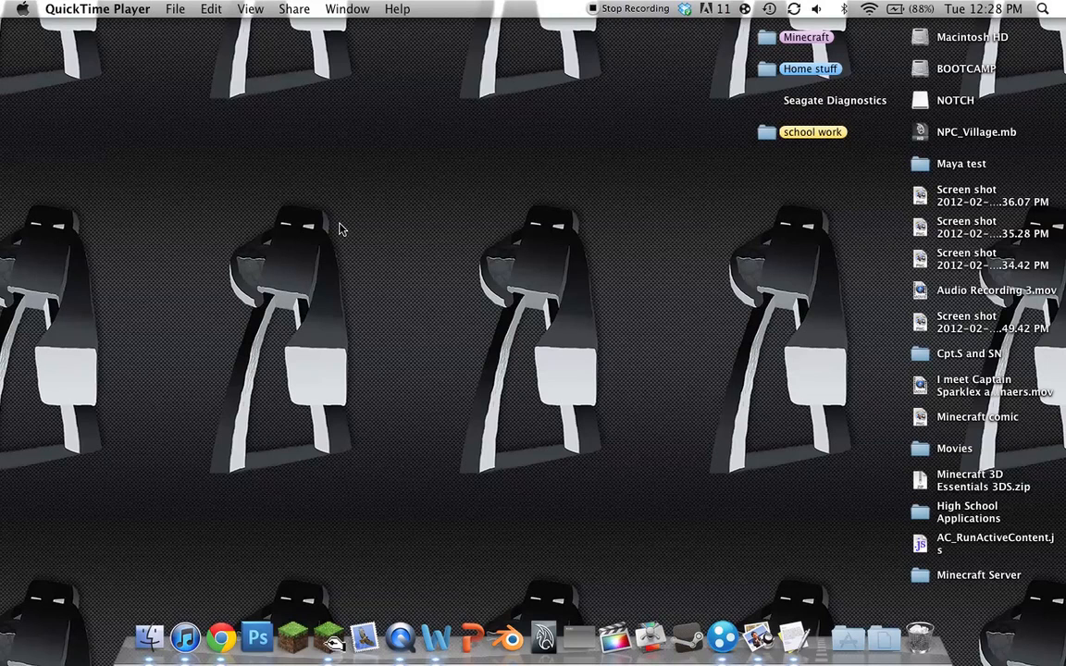
mouse_move(466, 100)
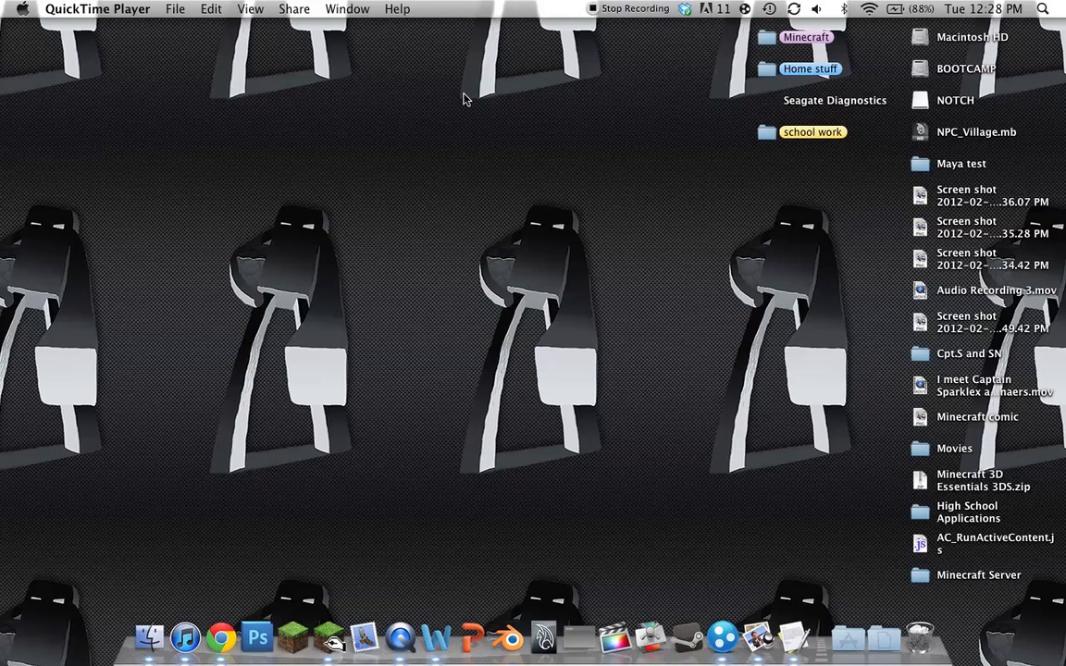
mouse_move(344, 347)
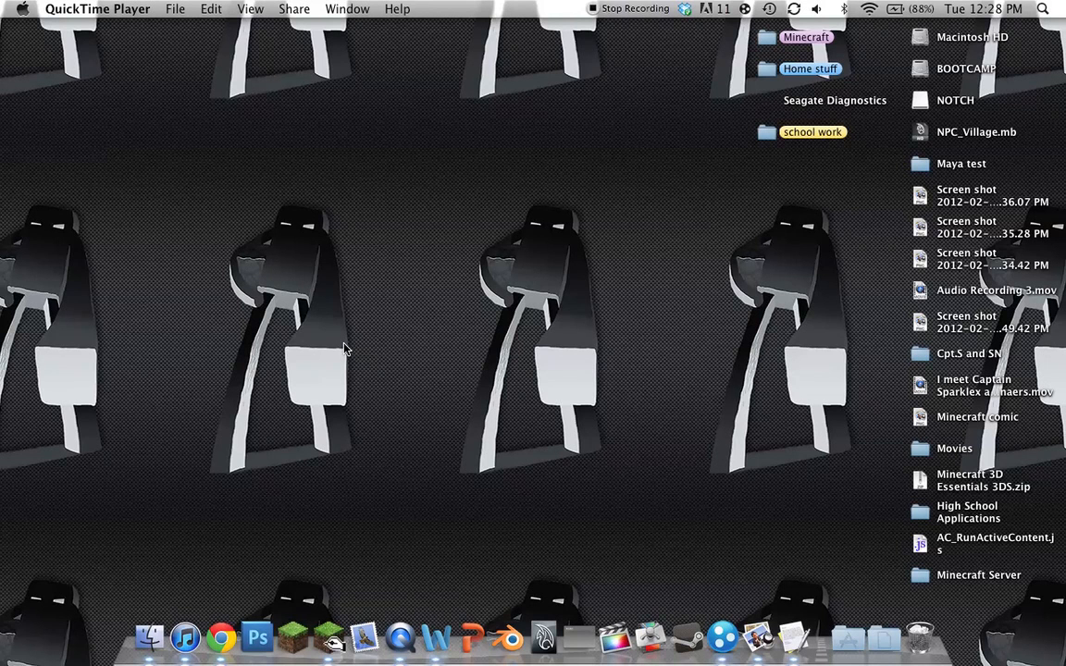
mouse_move(348, 355)
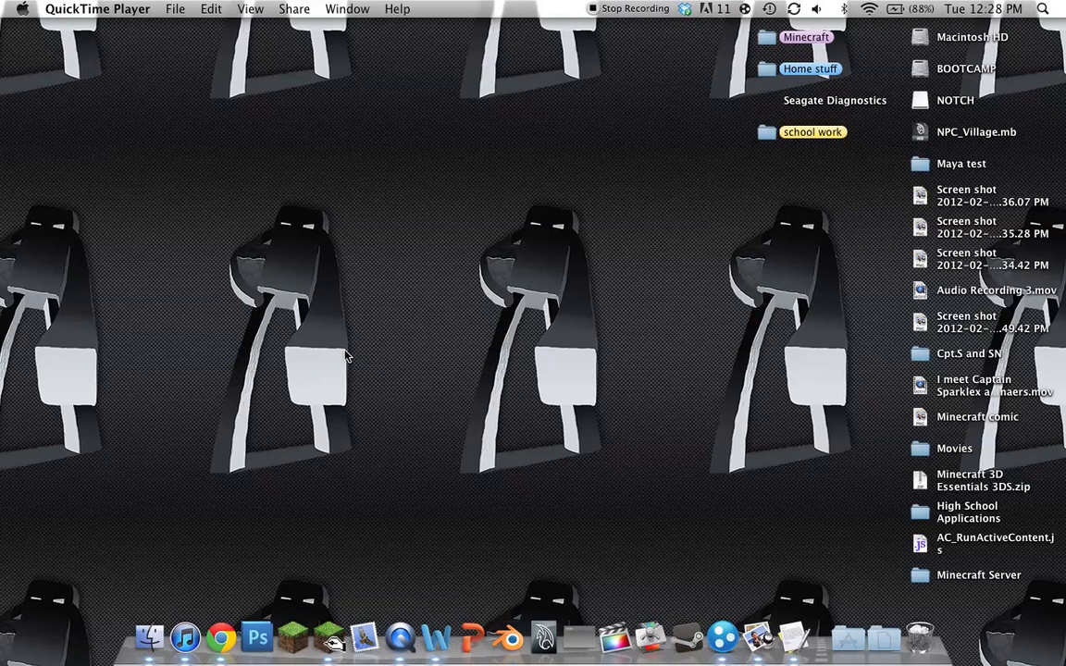
mouse_move(222, 637)
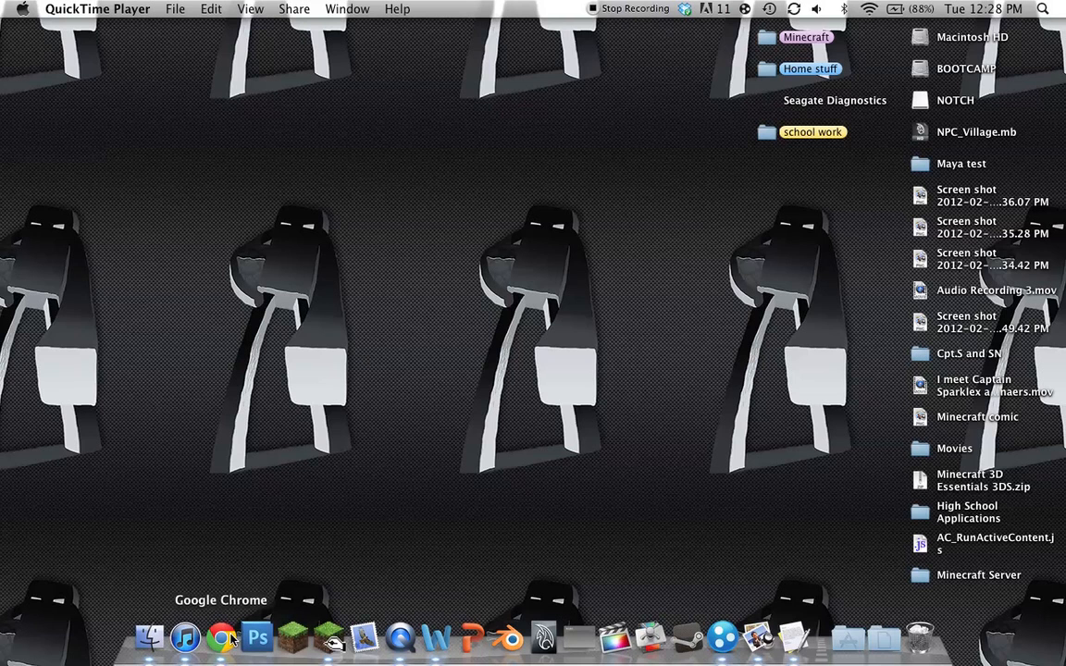
mouse_move(694, 503)
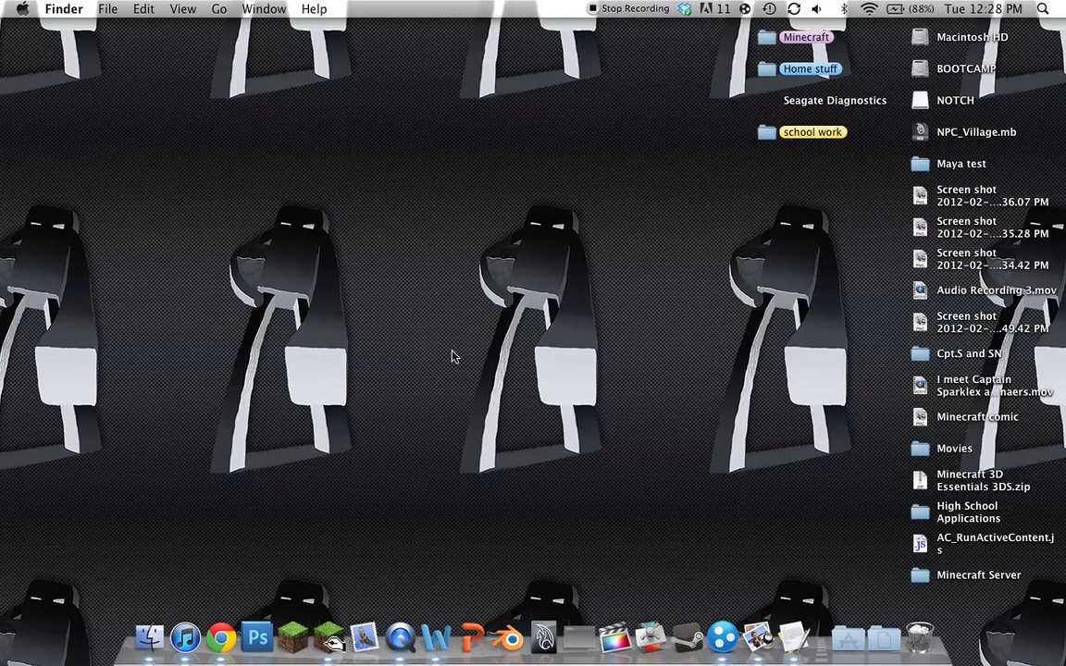
mouse_move(589, 362)
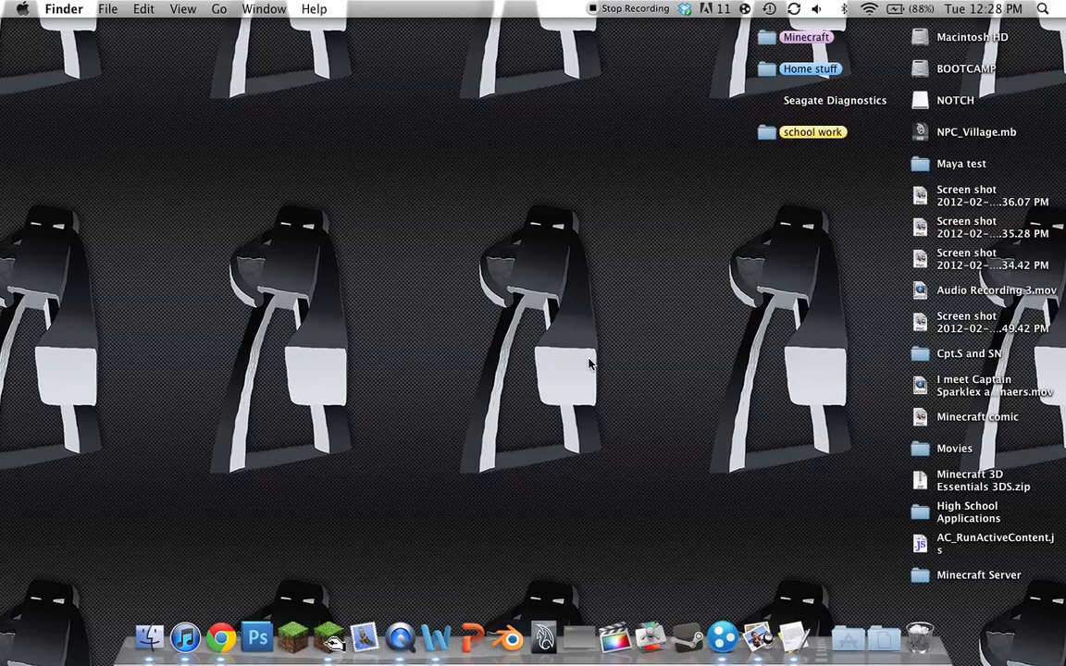
Step: Navigate Finder from the home folder into Downloads and the Minecraft Character Rig folder
double_click(960, 163)
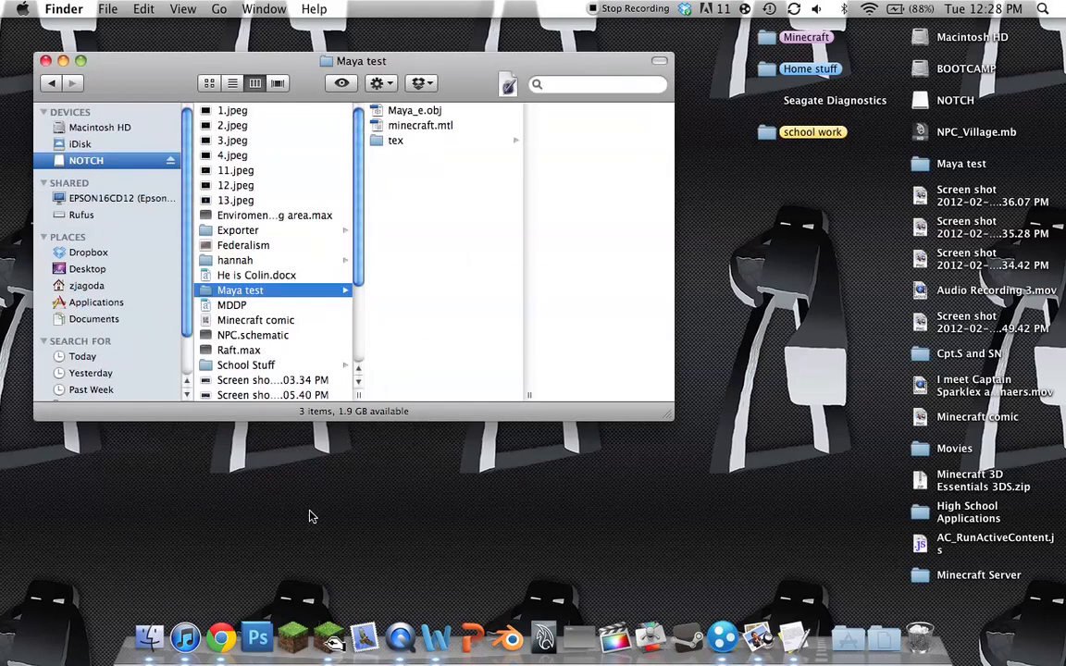
mouse_move(250, 322)
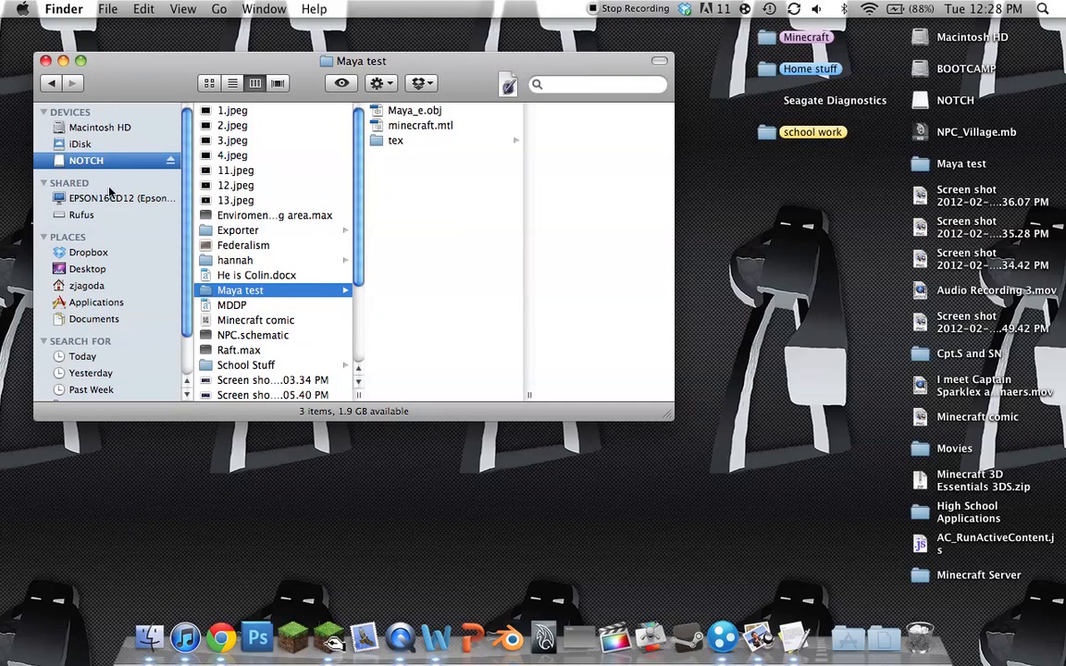
mouse_move(115, 221)
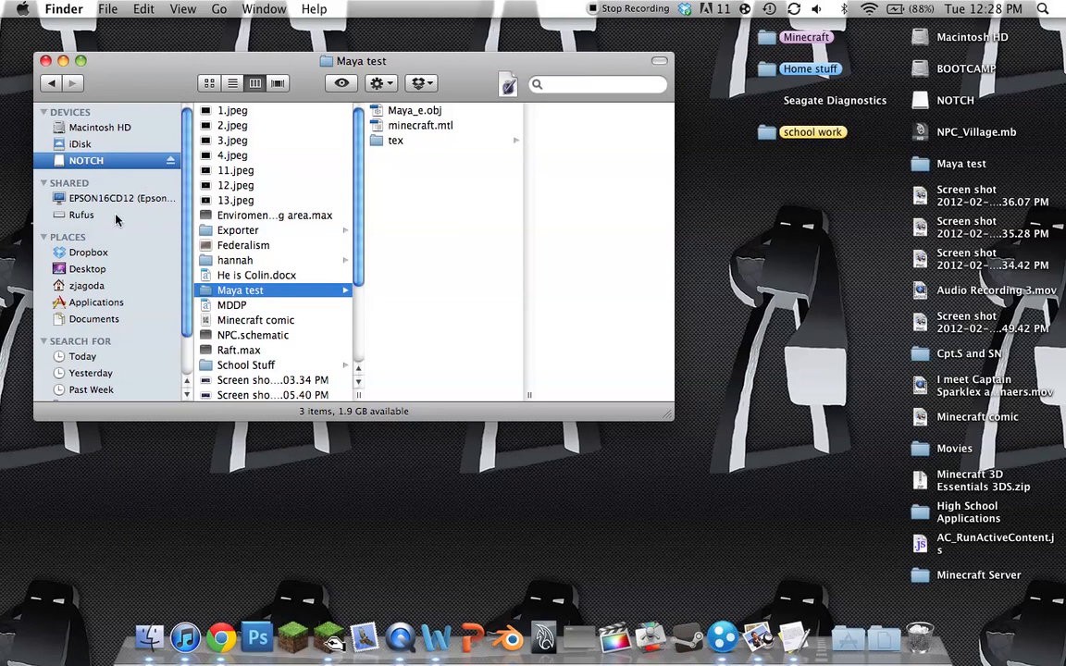
mouse_move(144, 288)
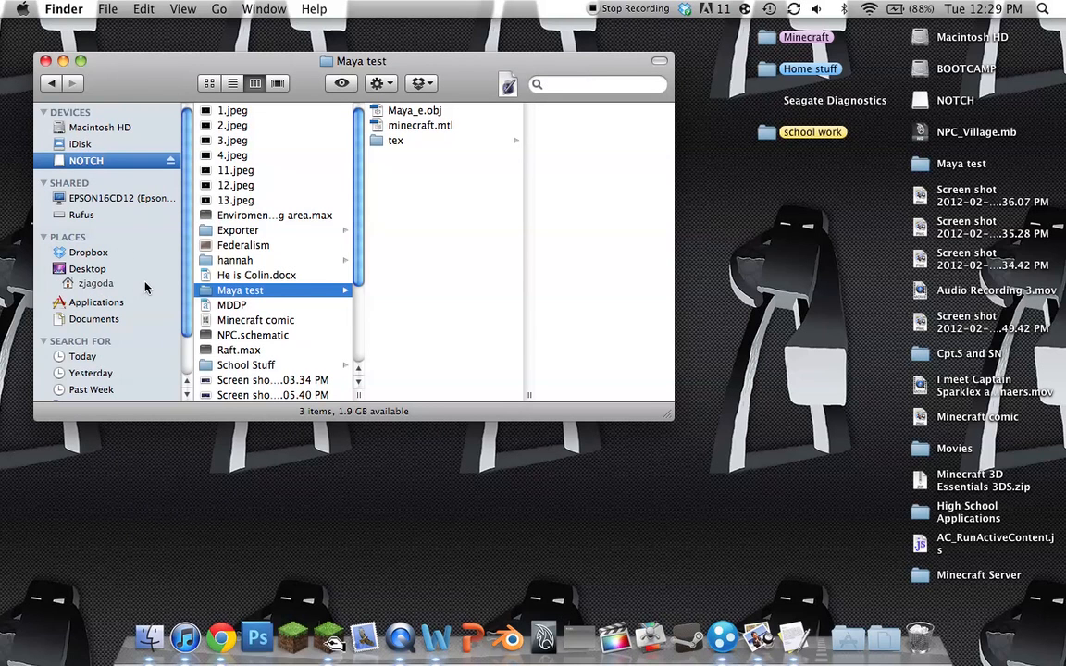
click(97, 283)
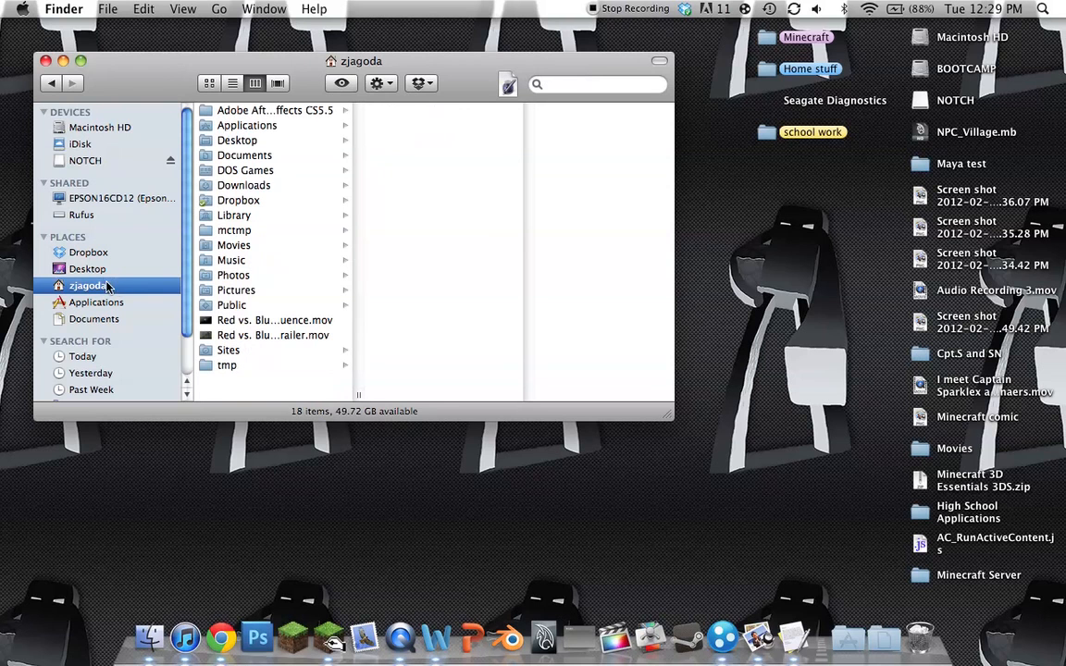
click(244, 185)
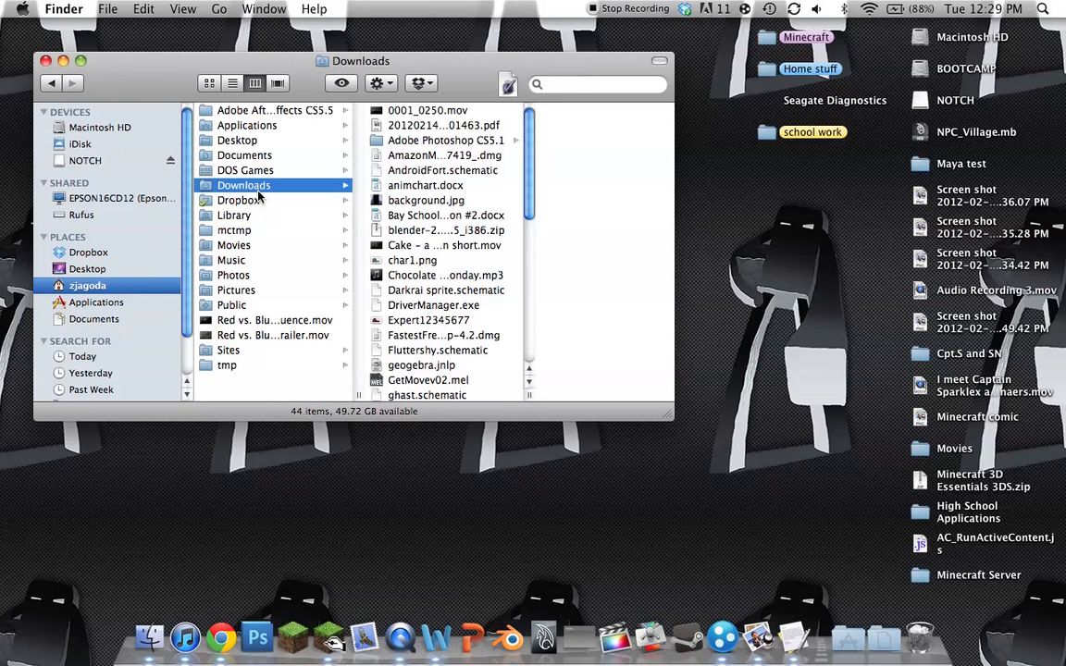
scroll(down, 3)
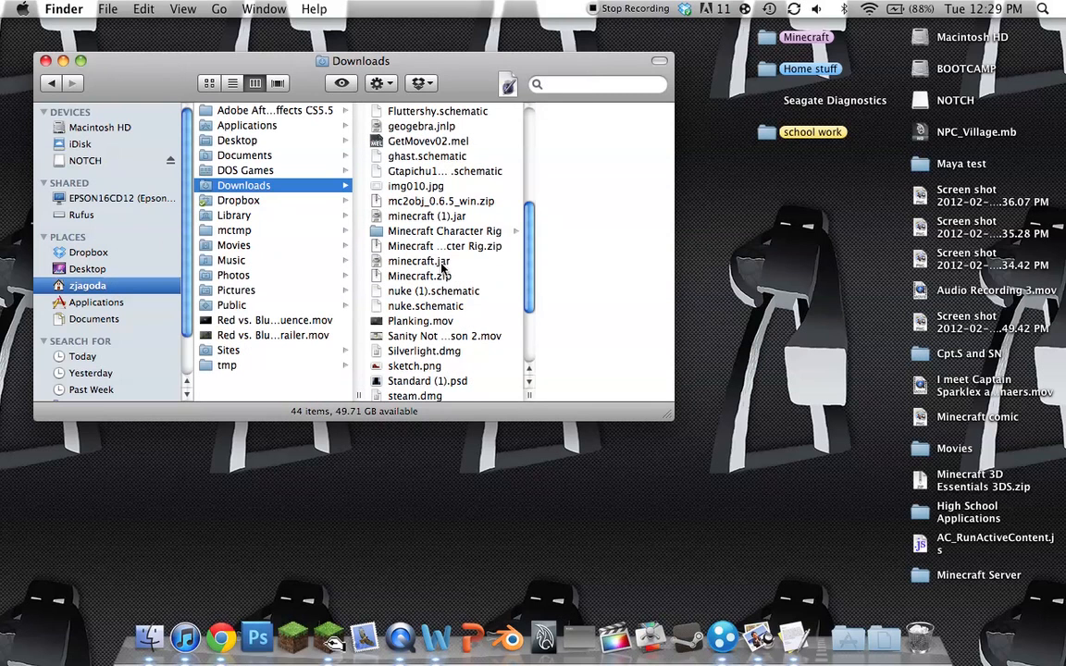
click(444, 229)
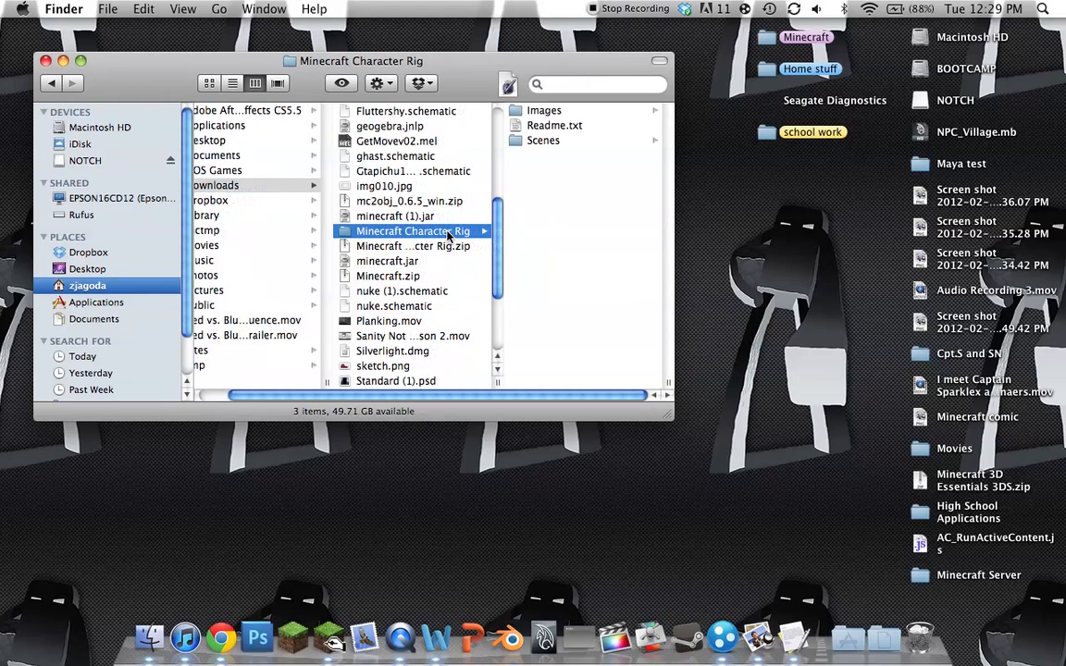
mouse_move(489, 270)
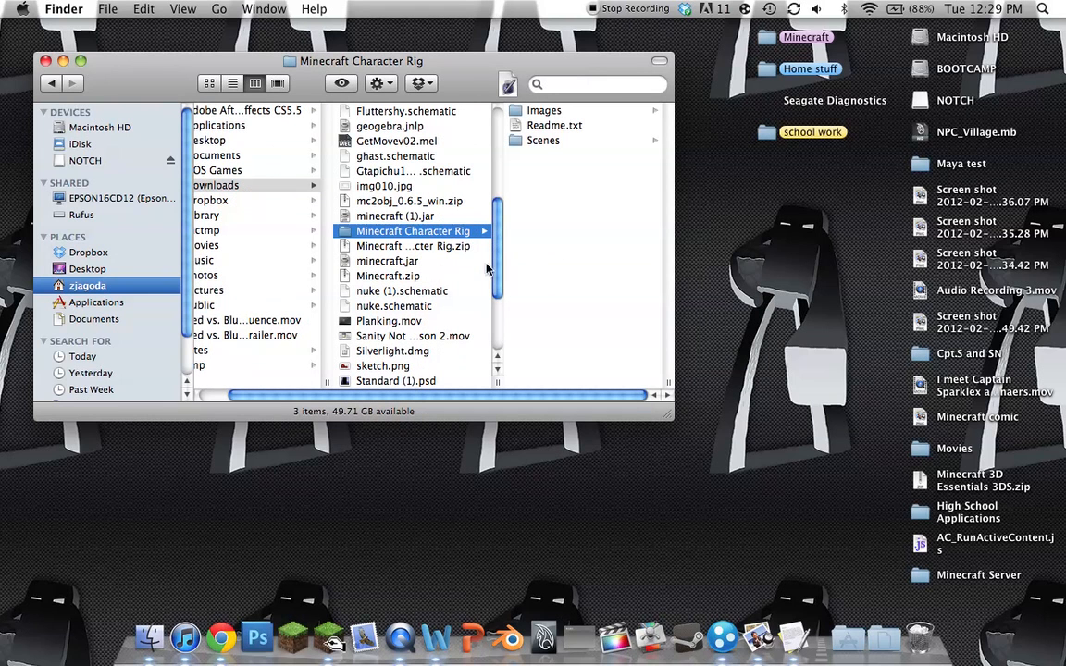
Step: Look over the rig's Images folder, Scenes folder and select Readme.txt
click(544, 111)
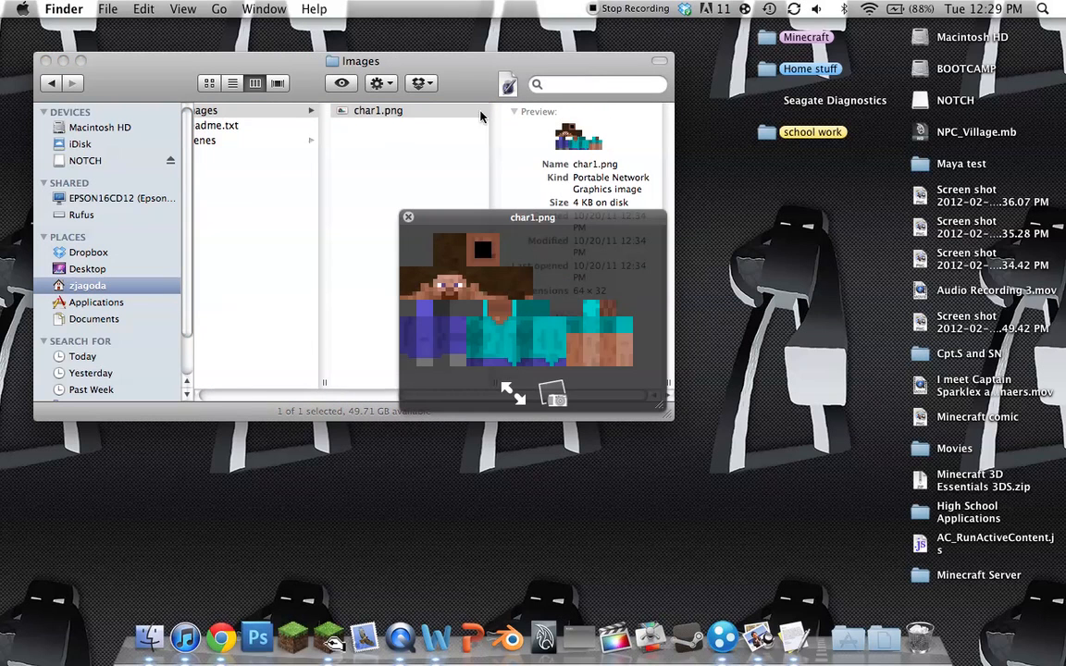
click(233, 140)
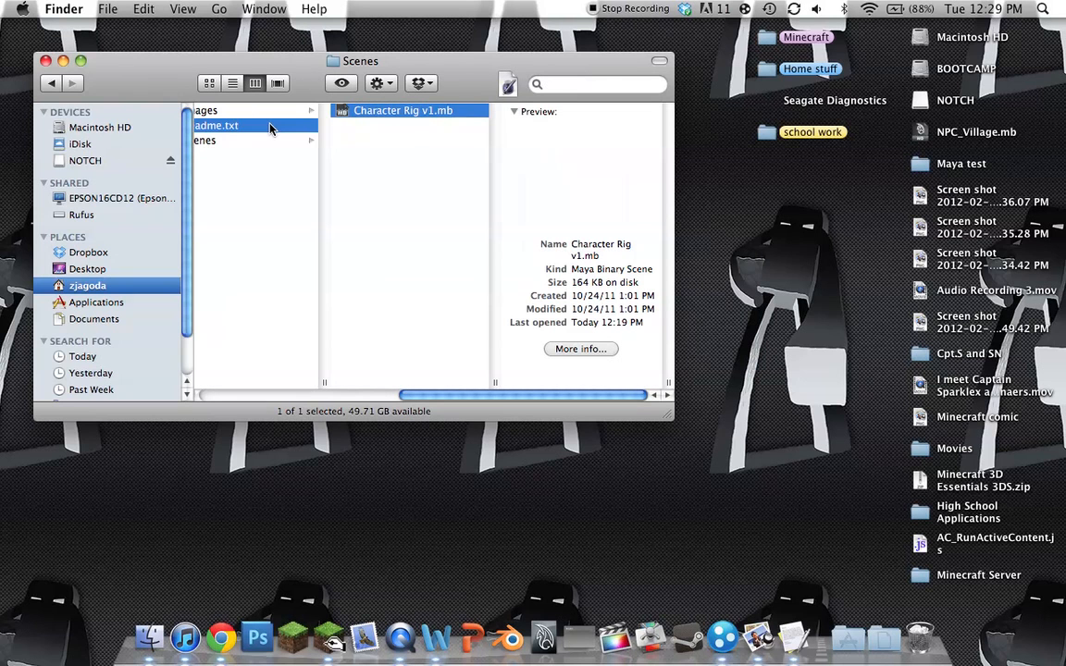
click(216, 126)
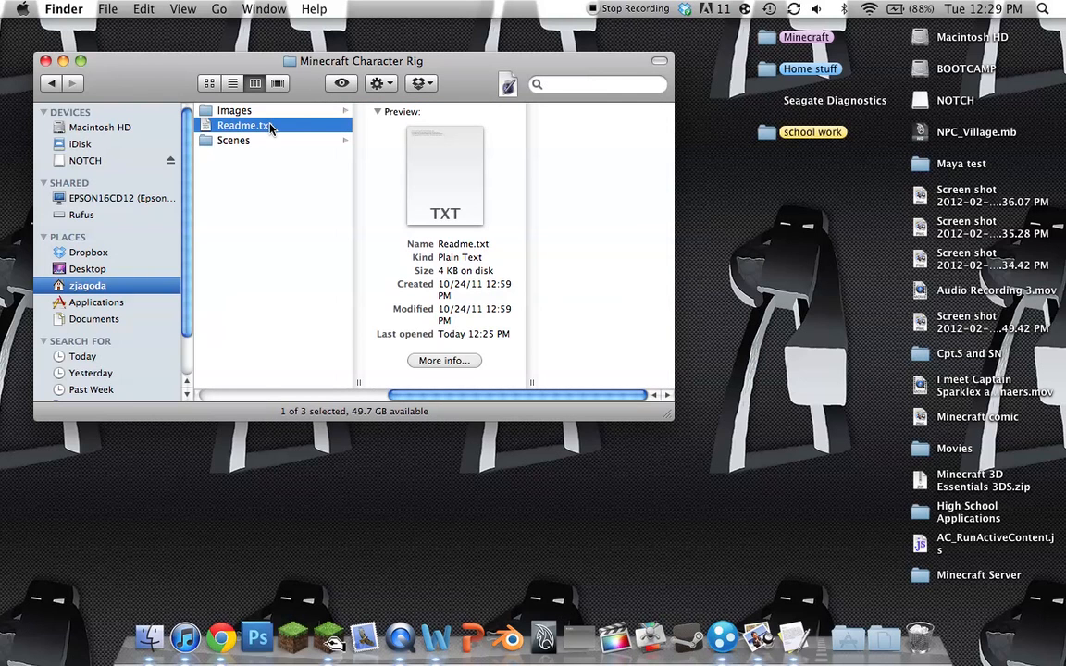
Step: Read the rig's Readme.txt explaining that any Minecraft skin can replace char.png
double_click(244, 126)
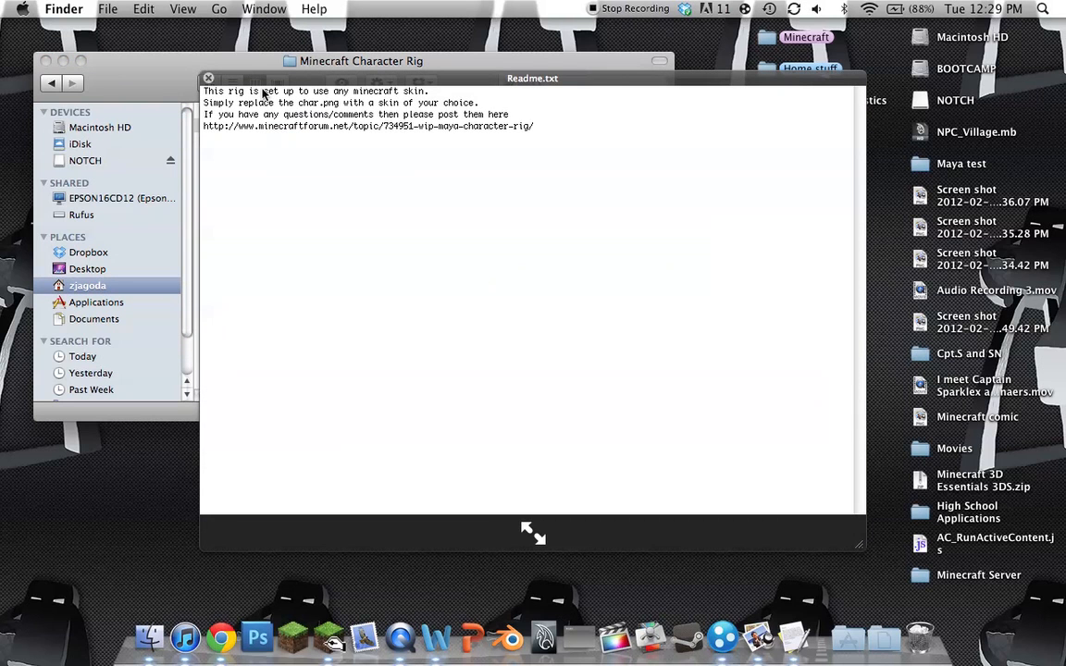
mouse_move(296, 115)
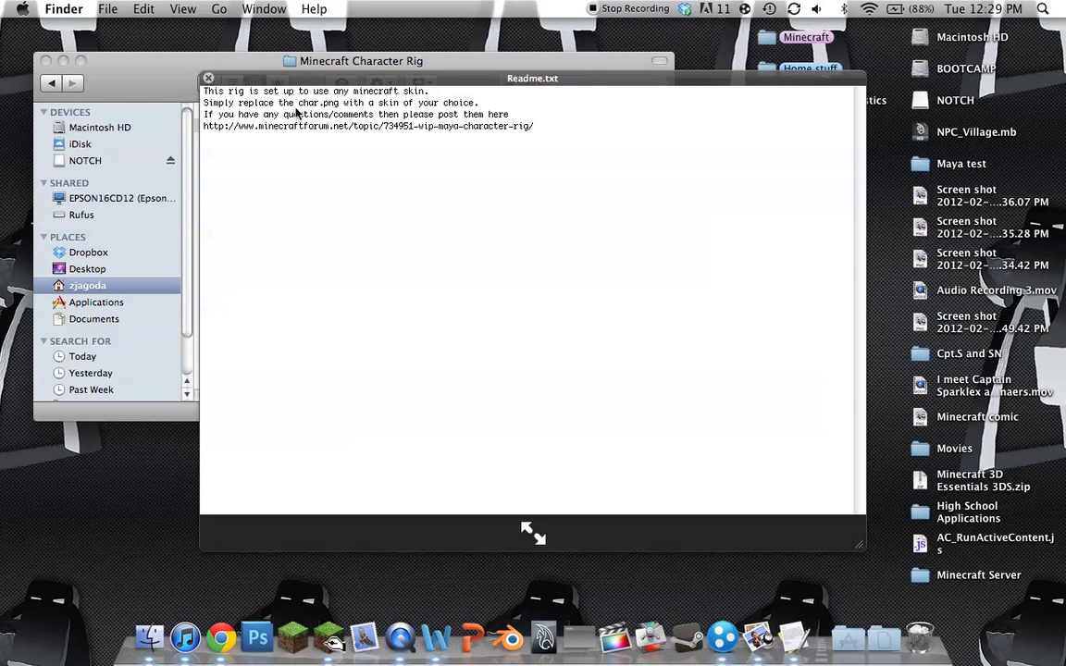
mouse_move(307, 141)
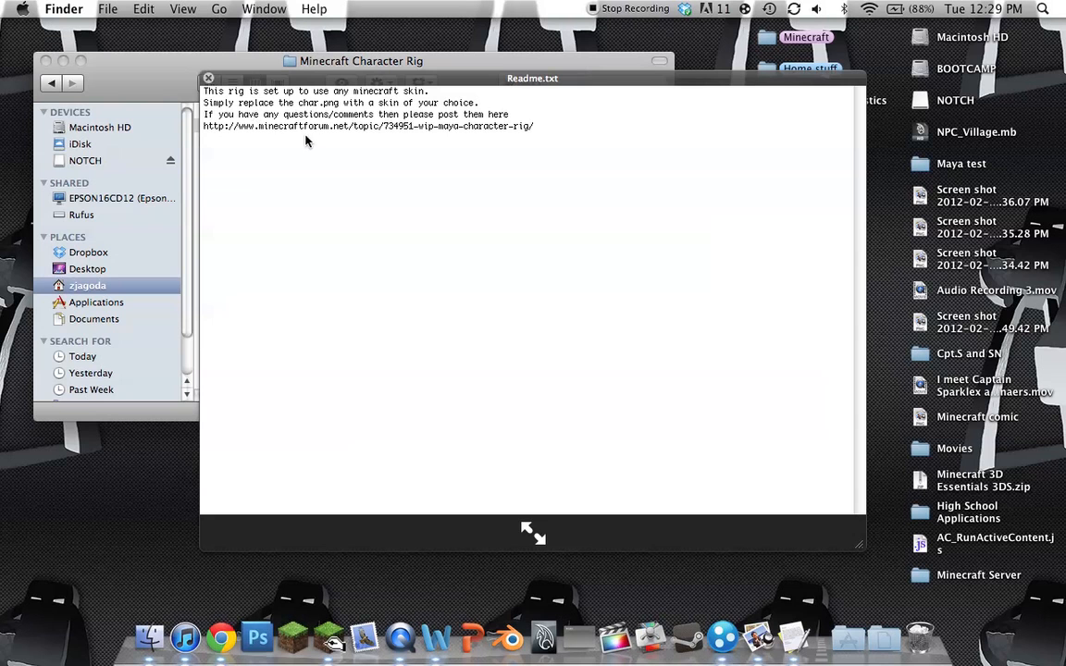
mouse_move(290, 106)
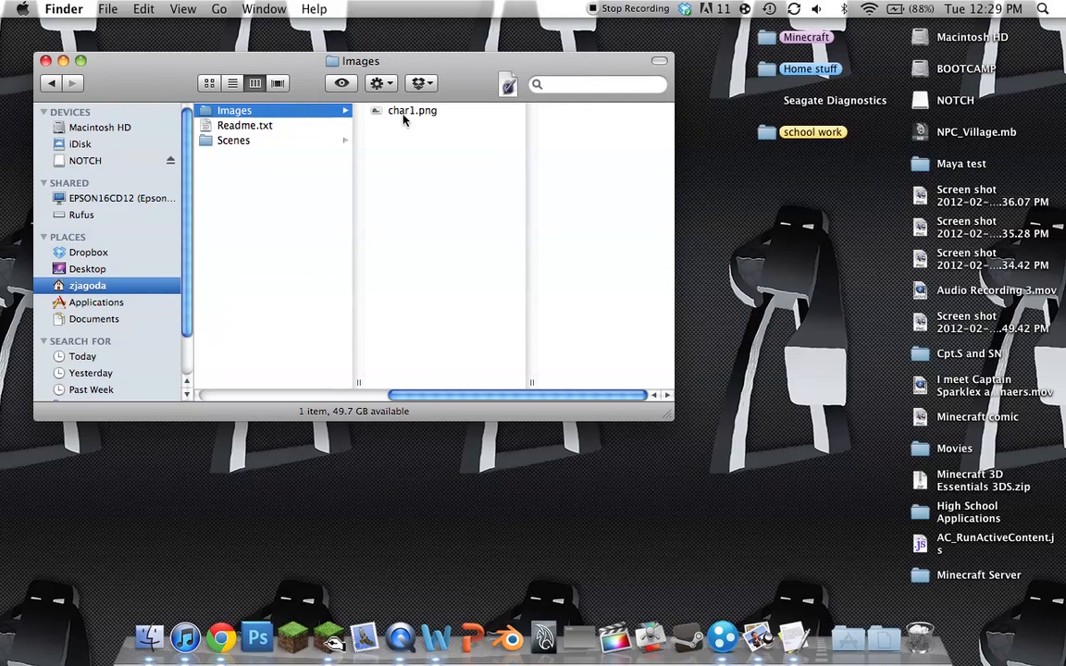
Step: Preview char1.png, then select Character Rig v1.mb in Scenes so it opens in Maya
click(411, 111)
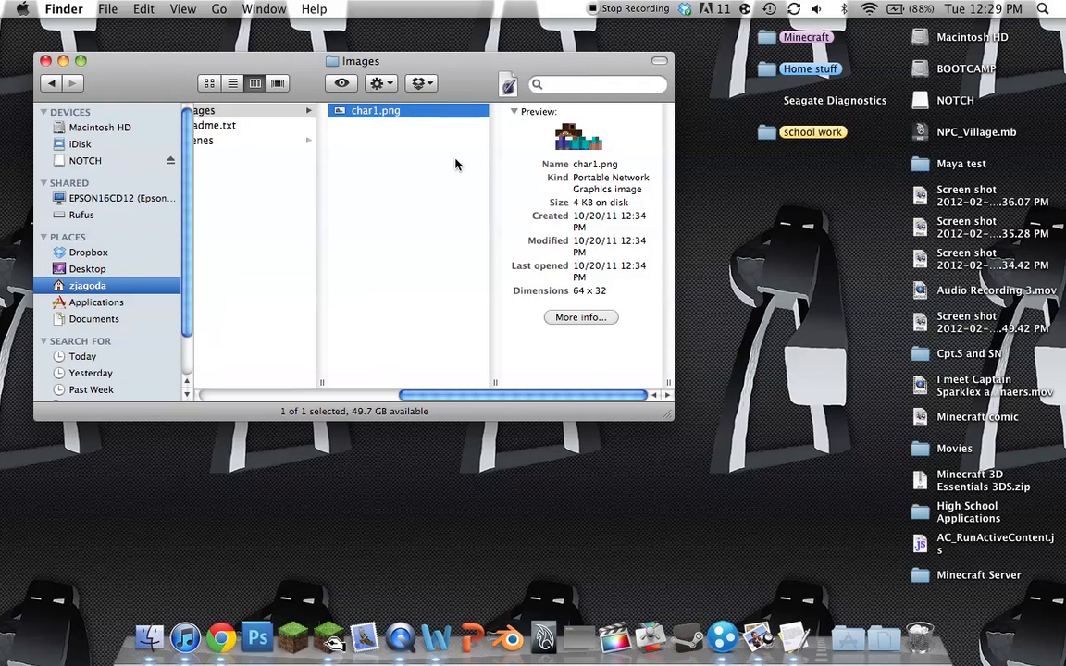
click(233, 141)
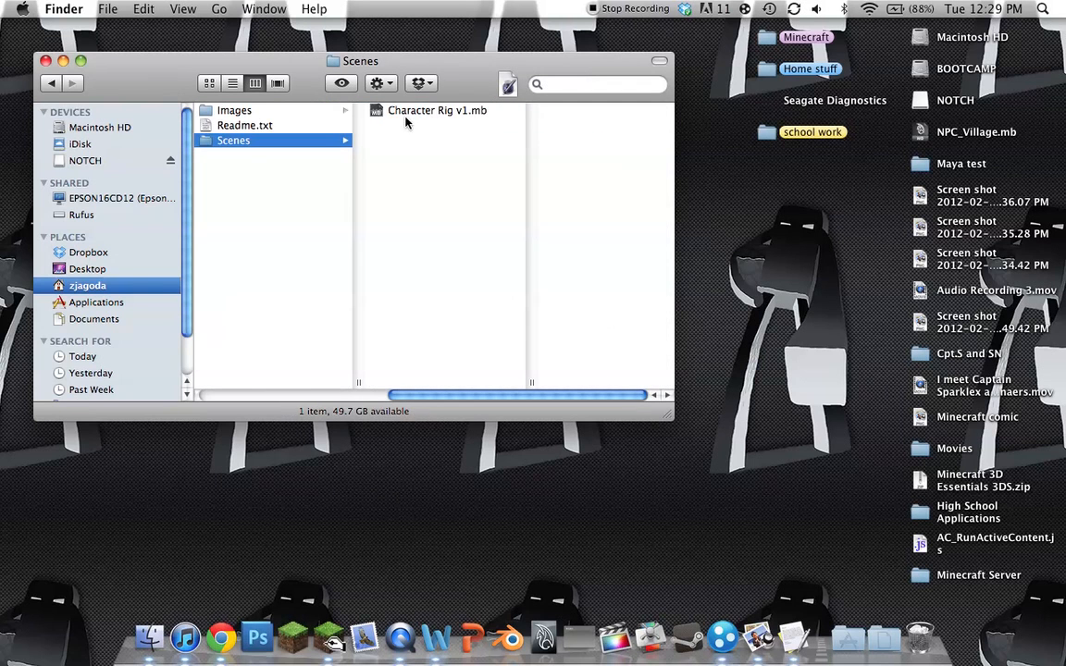
click(437, 111)
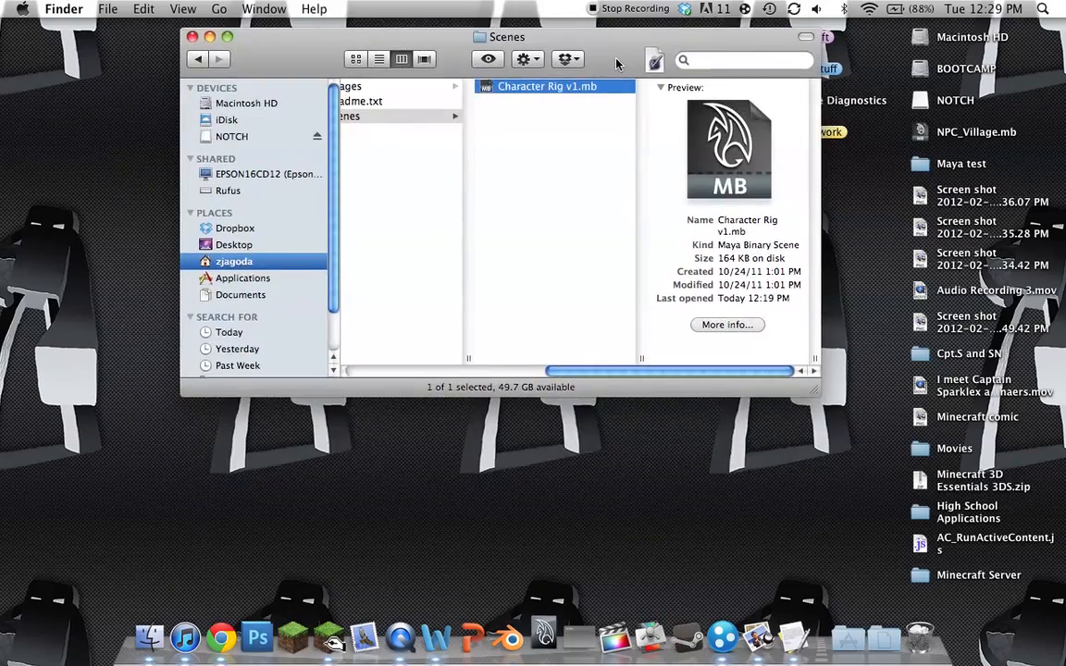
drag(507, 37, 559, 168)
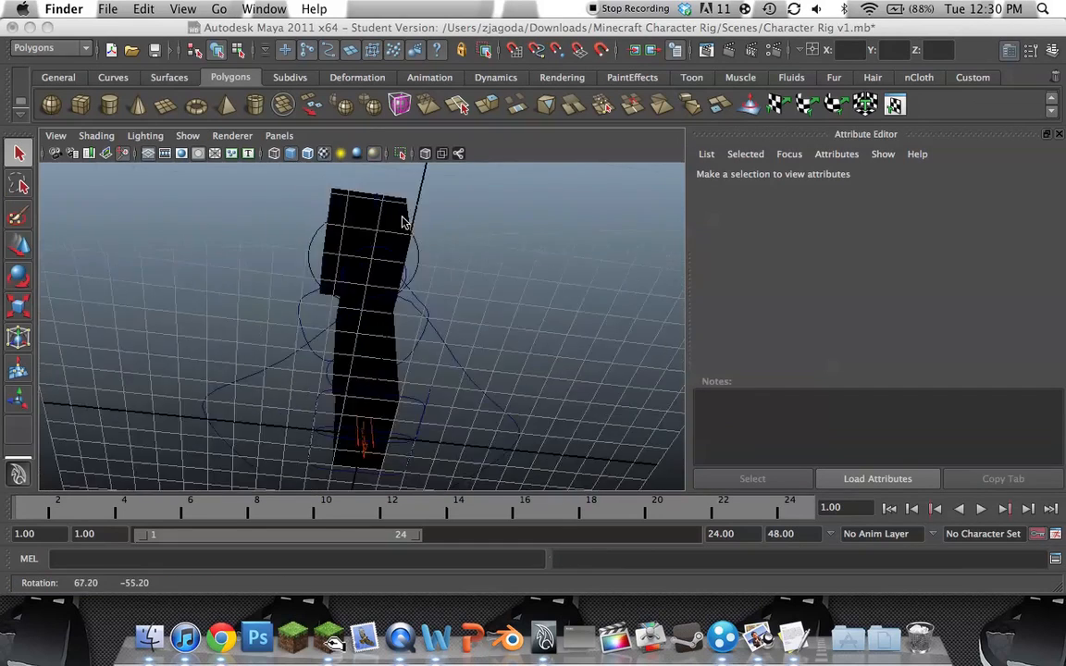
Step: Orbit to face the character and browse Window > Rendering Editors for Hypershade
drag(403, 222, 472, 257)
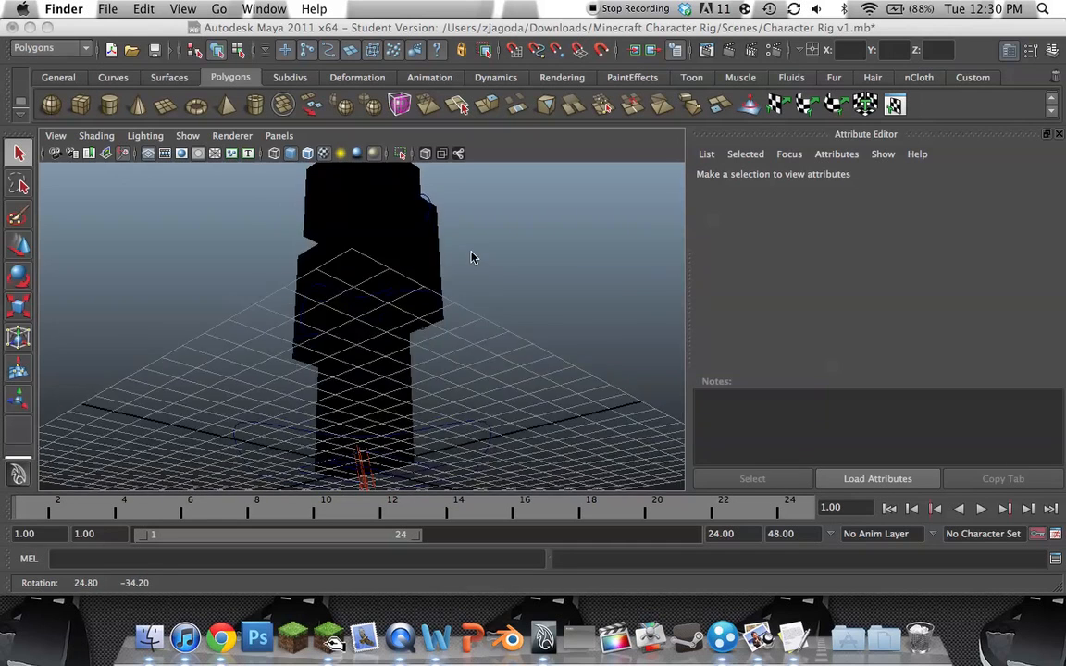
drag(472, 257, 489, 296)
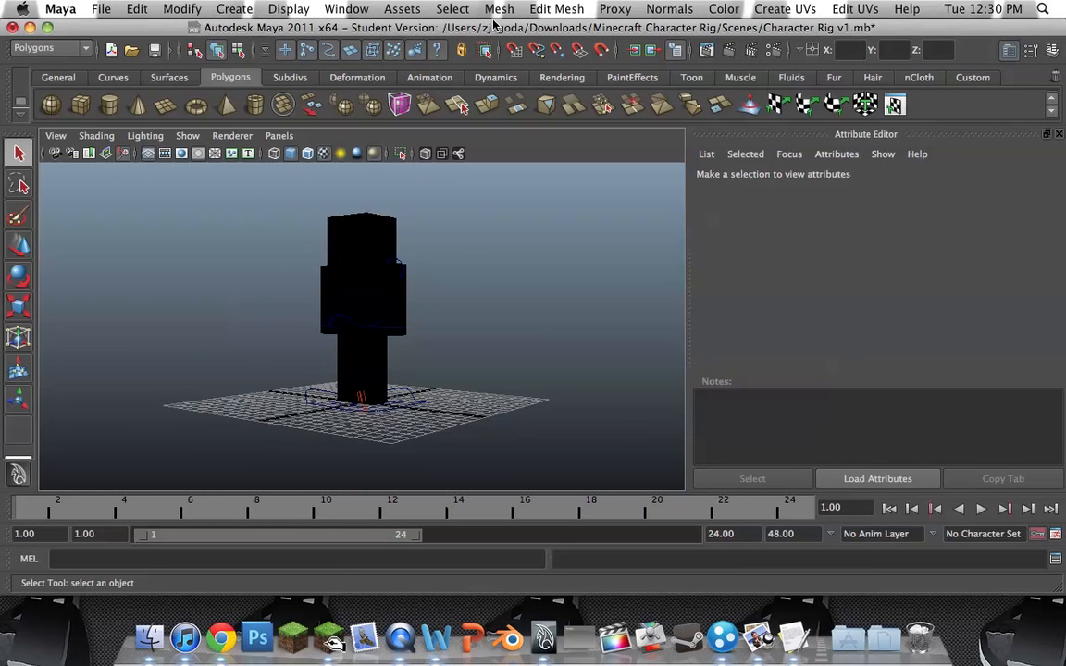
mouse_move(366, 8)
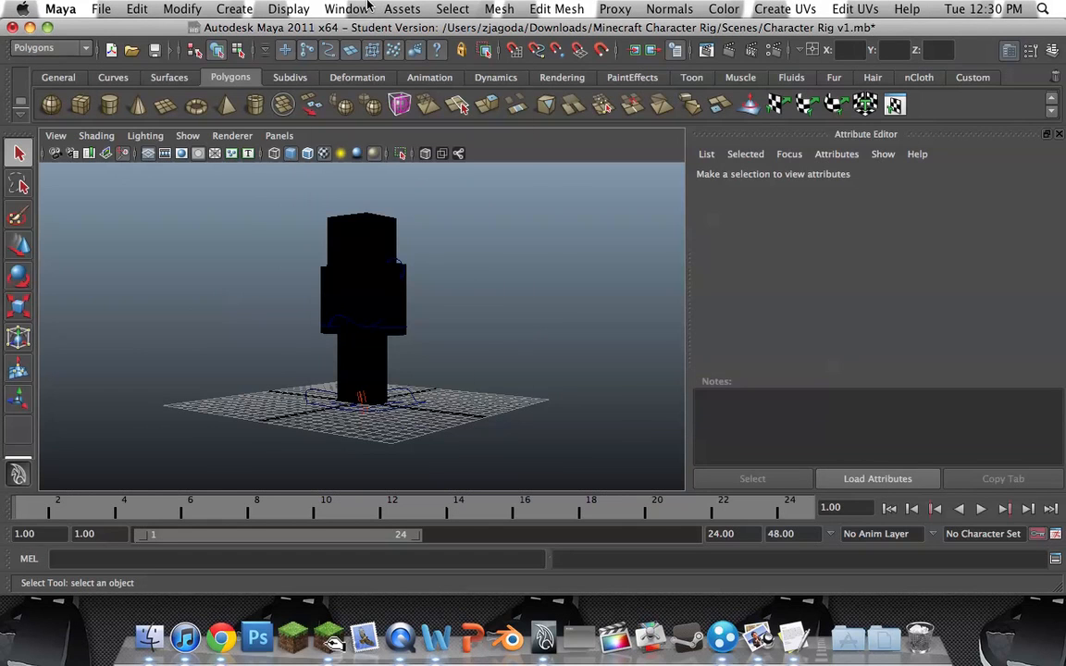
click(346, 7)
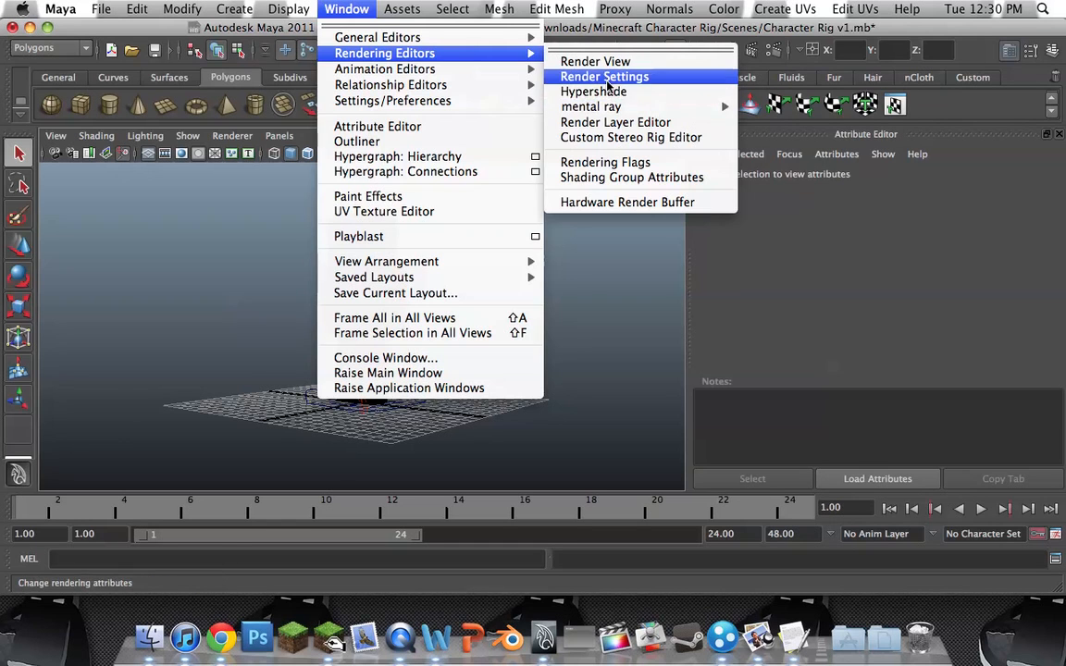
click(854, 9)
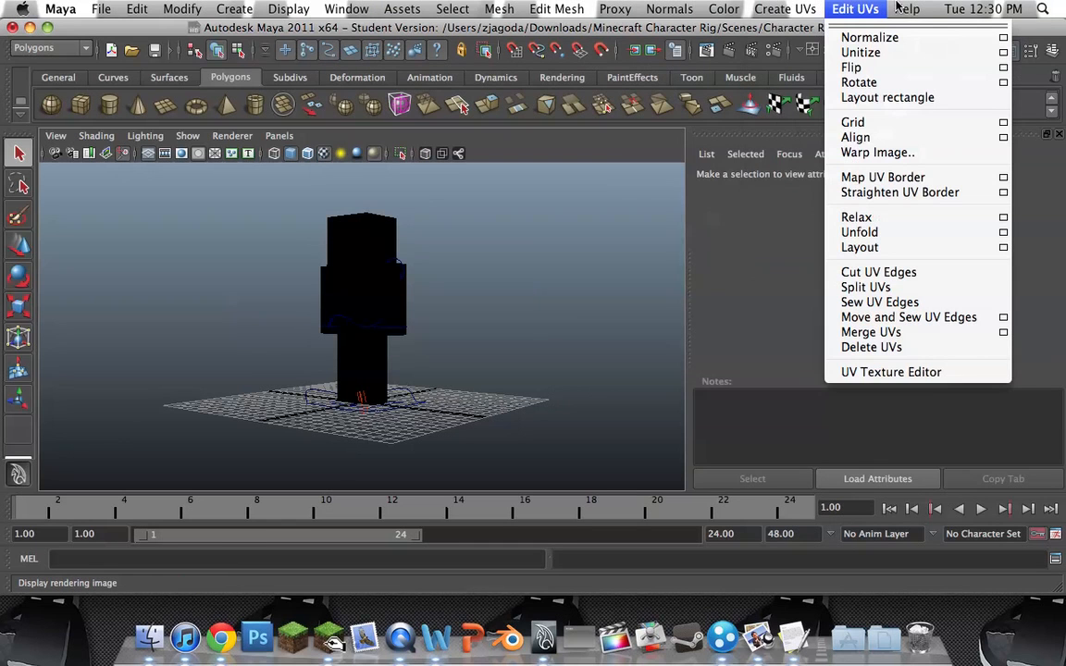
mouse_move(899, 8)
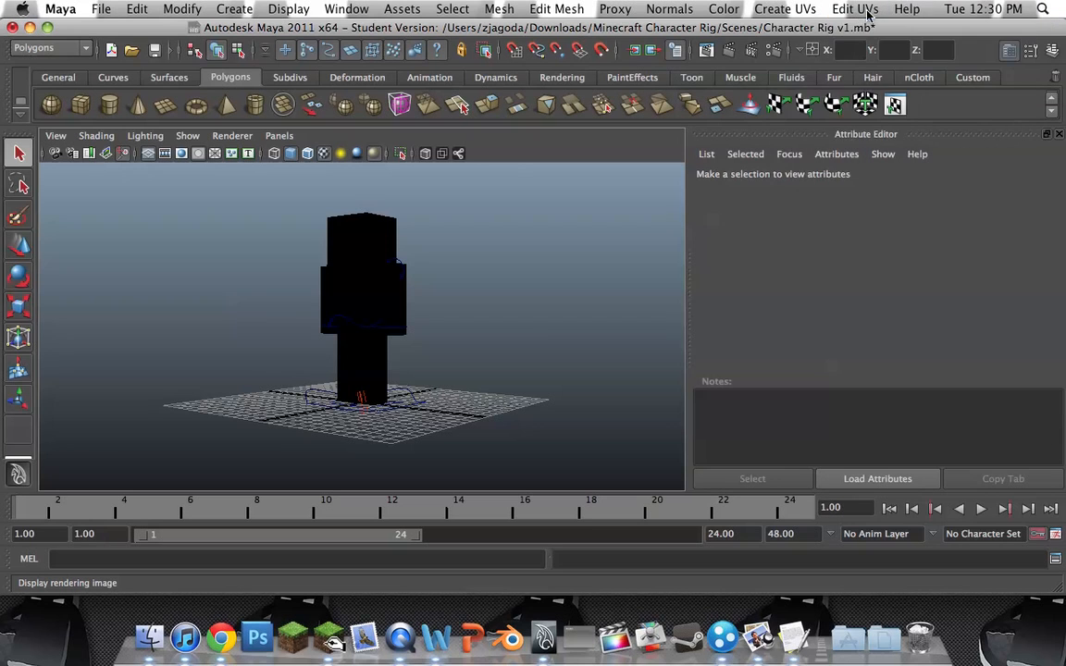
Step: Search Help for 'hypers' to locate the Hypershade material editor
click(907, 9)
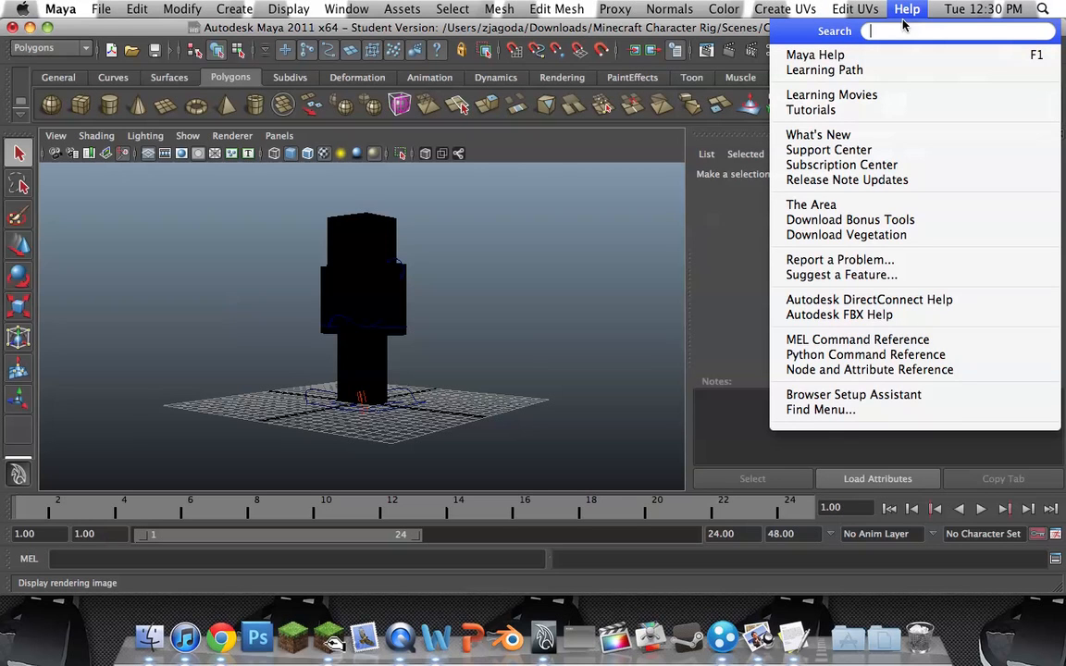
text(hypershade)
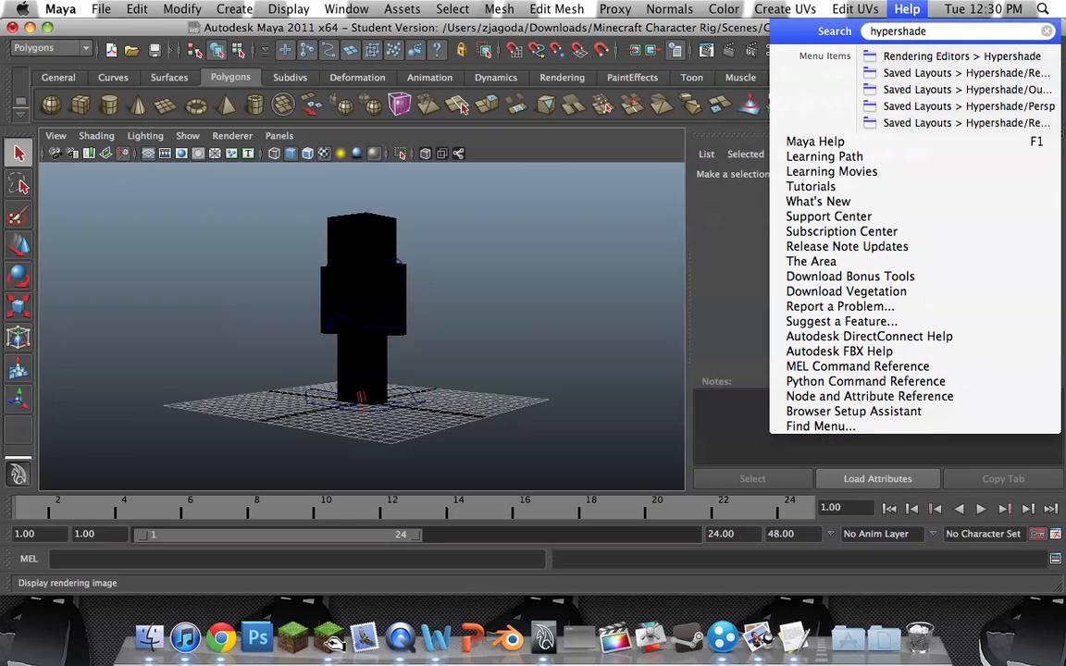
click(346, 7)
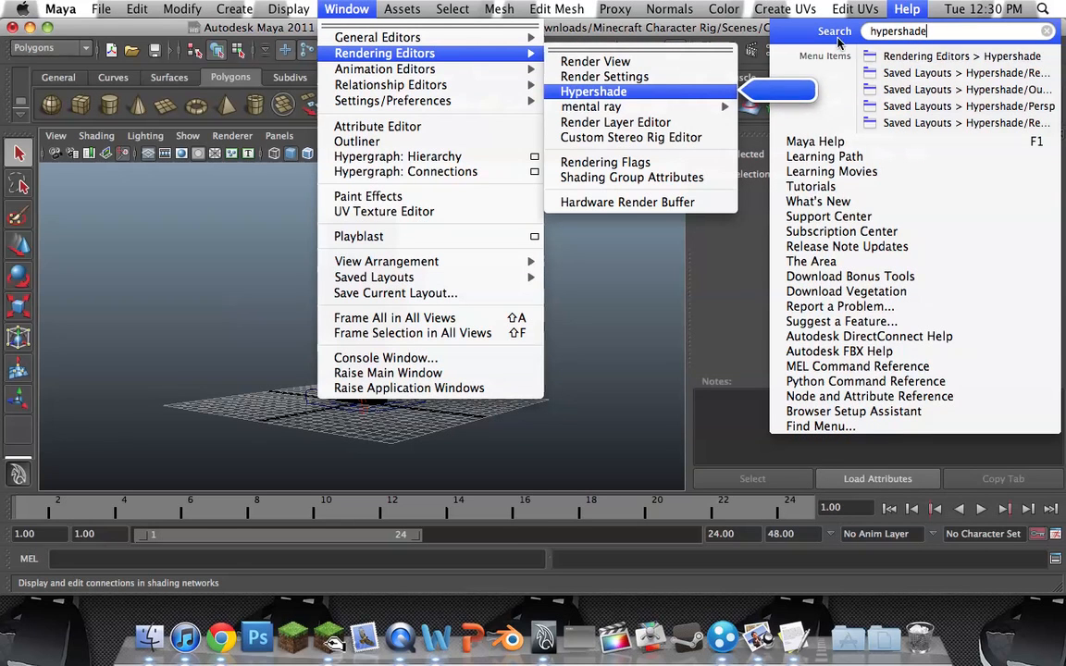
mouse_move(377, 37)
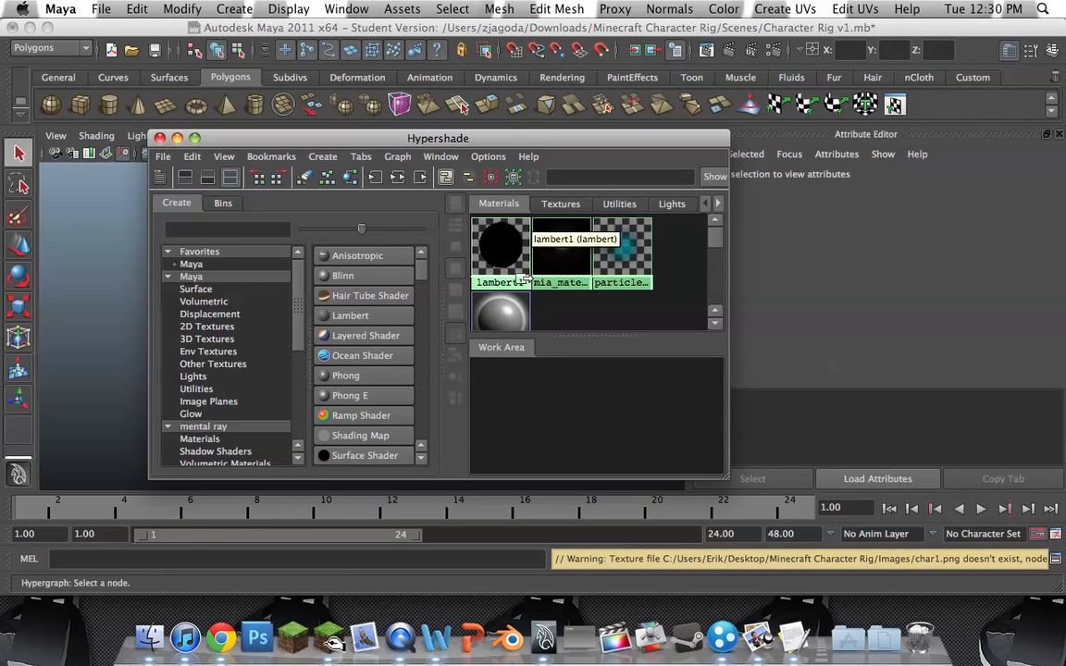
Step: Show lambert1's attributes and move Hypershade lower so the character stays visible
click(500, 250)
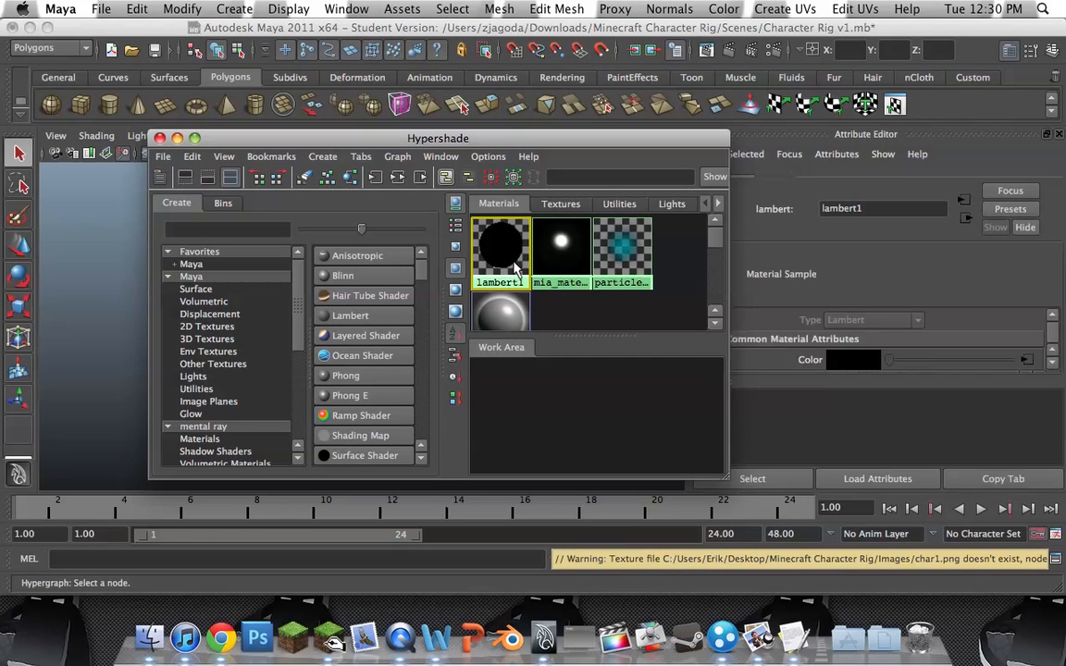
click(500, 250)
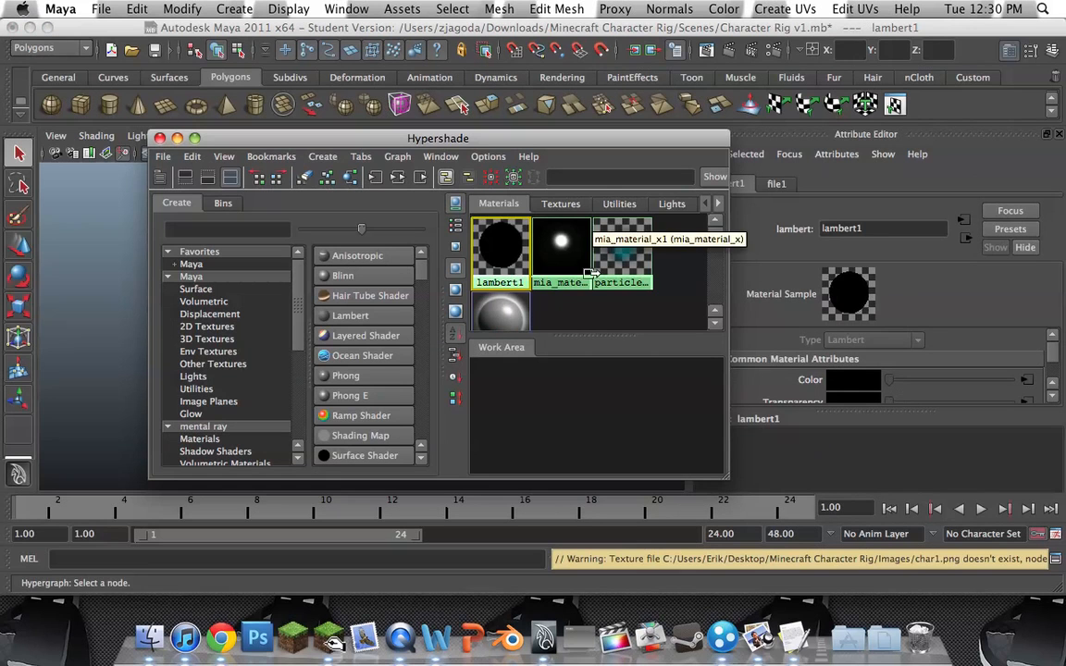
drag(437, 137, 288, 324)
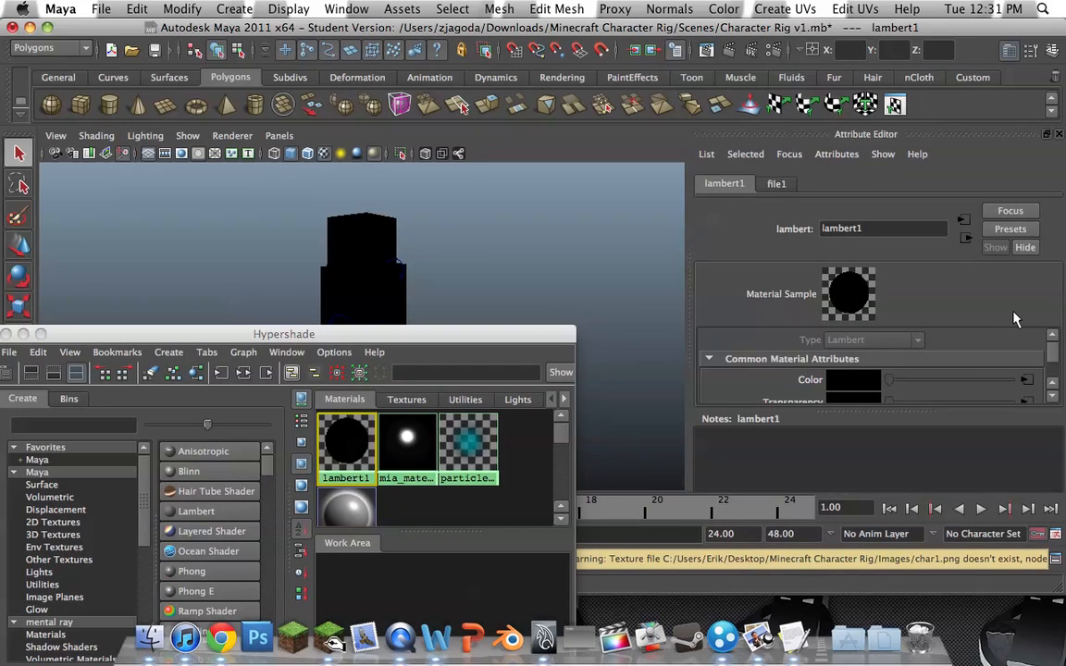
mouse_move(959, 300)
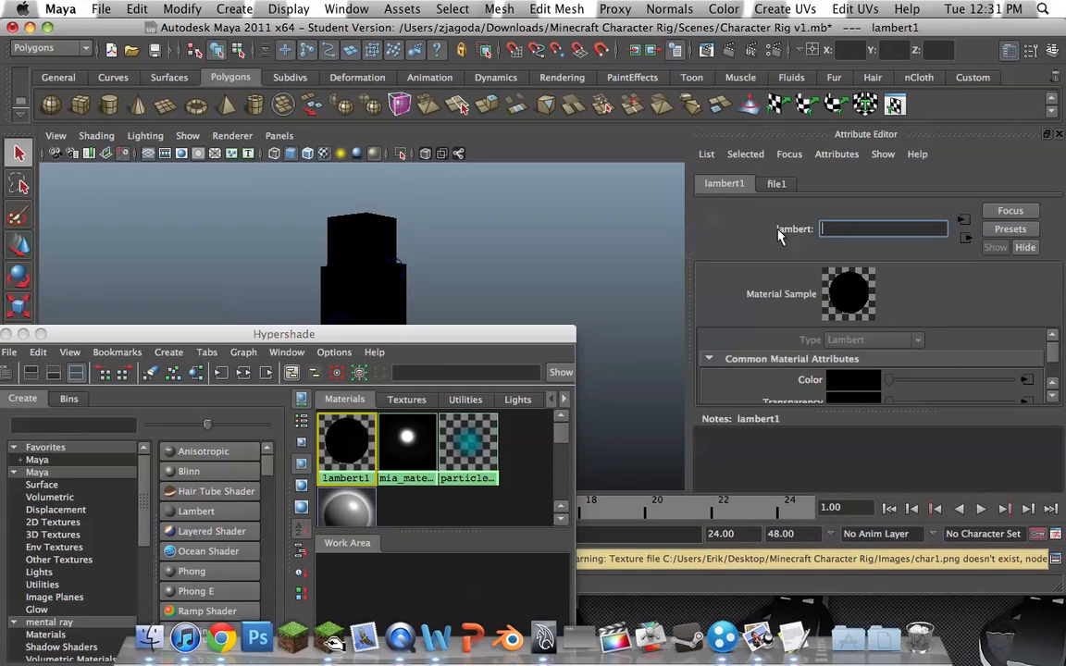
Step: Bring up the file1 texture node feeding lambert1's Color, pointing to char1.png
text(X)
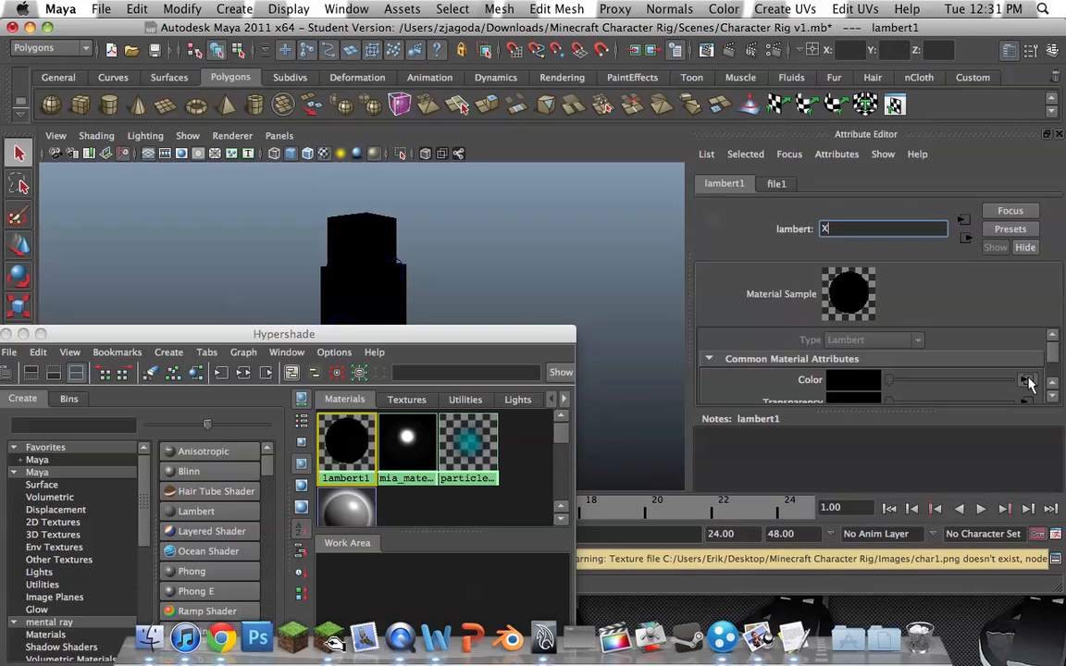
click(775, 183)
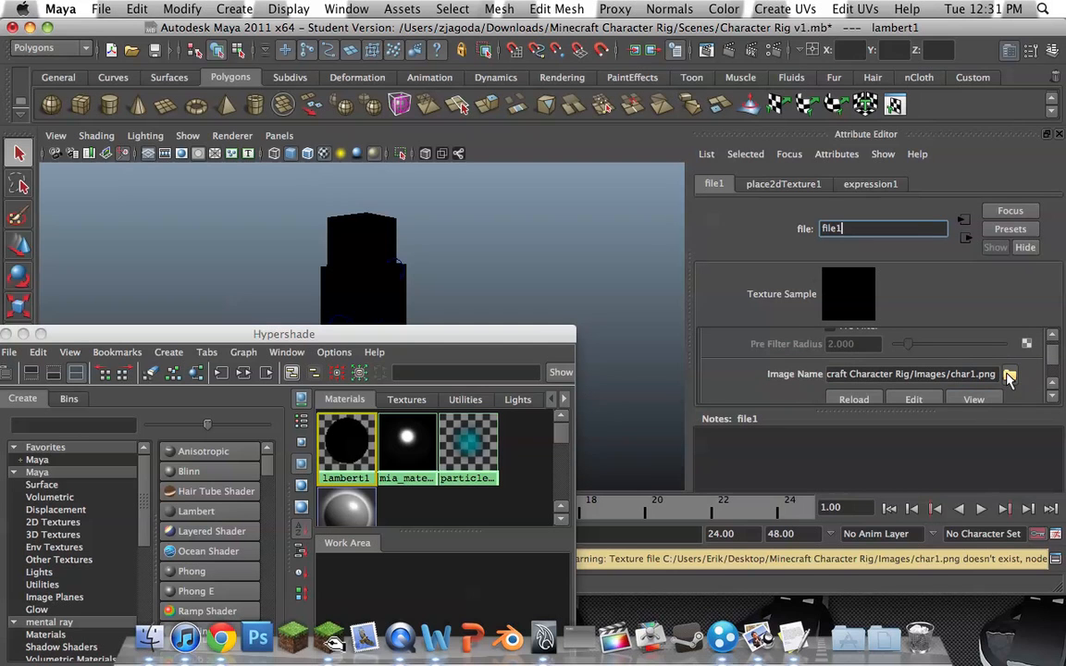
Step: Browse from the Image Name field for the new skin image Expert12345677.png in Downloads
click(1010, 374)
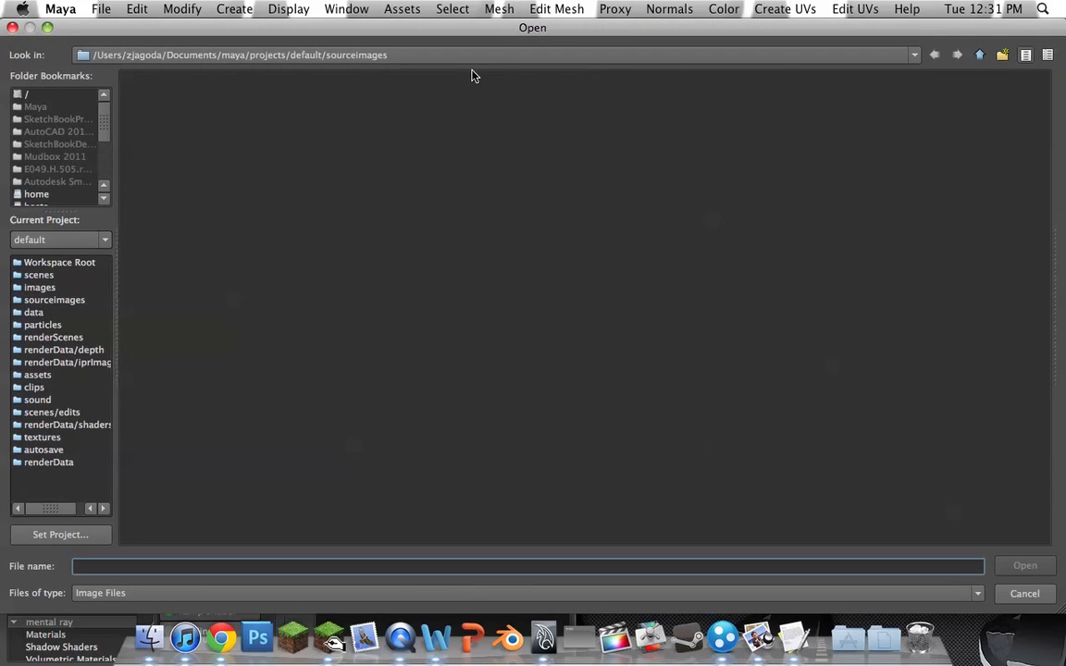
scroll(down, 3)
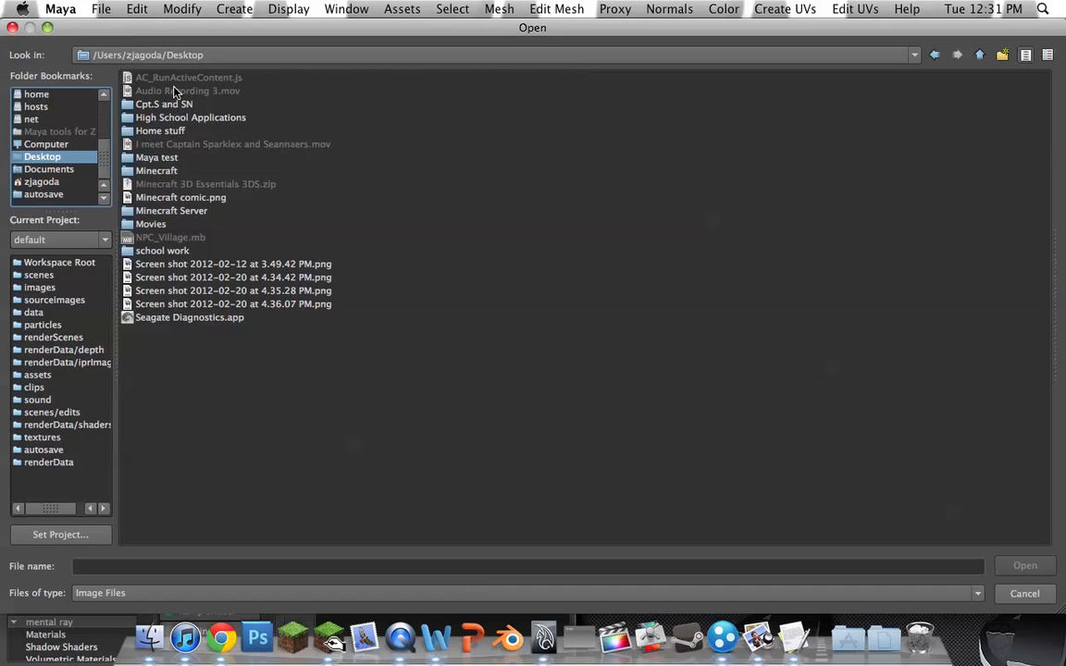
mouse_move(186, 259)
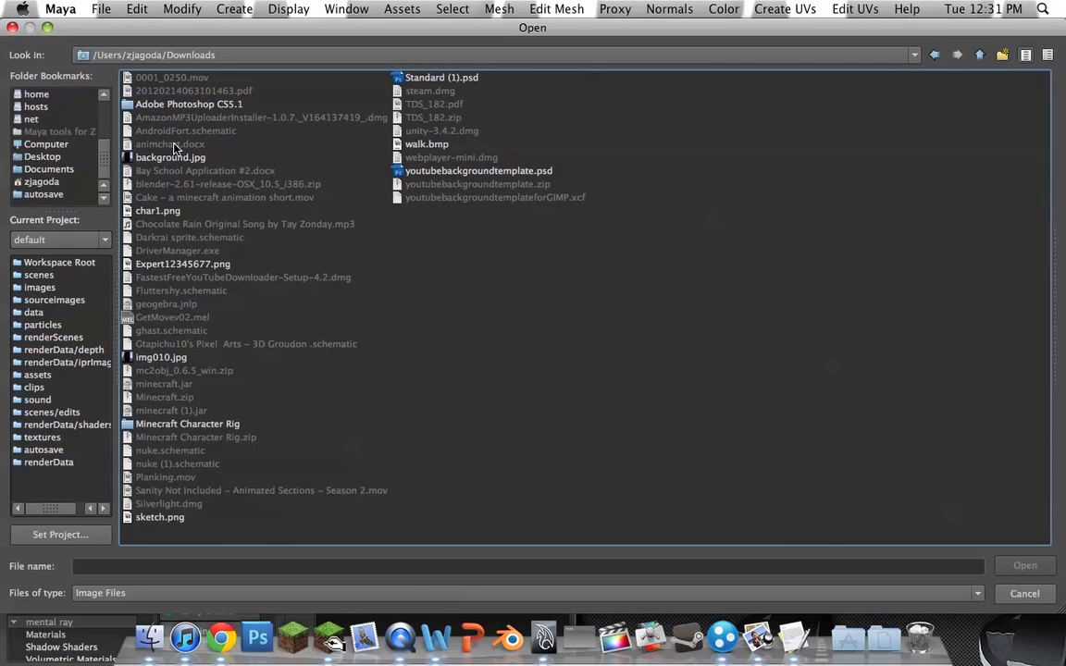
mouse_move(207, 518)
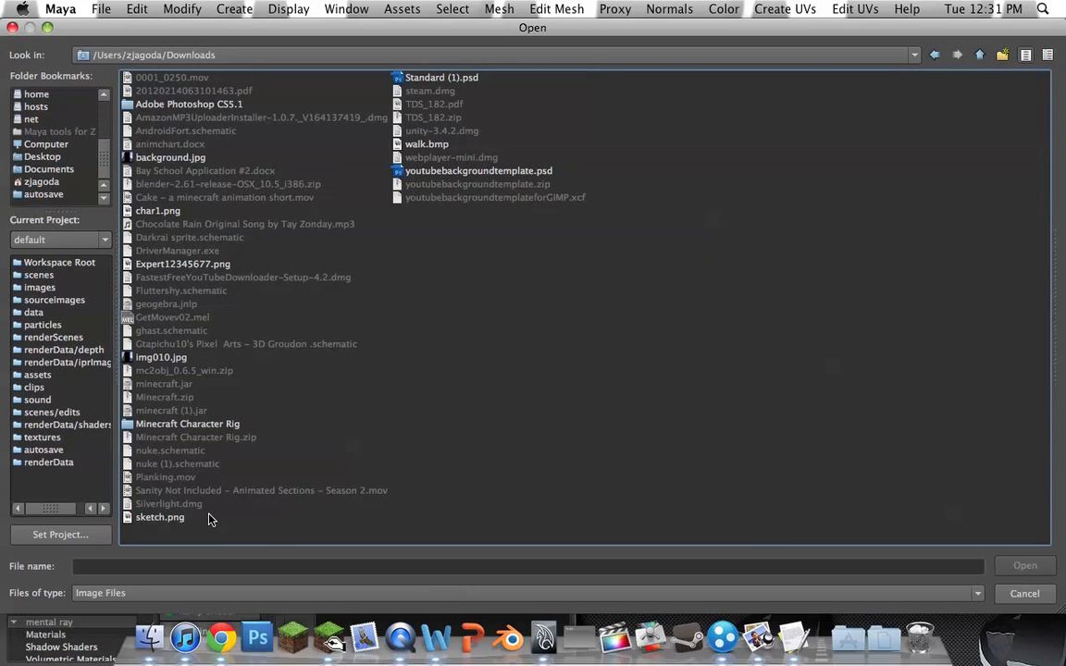
mouse_move(244, 277)
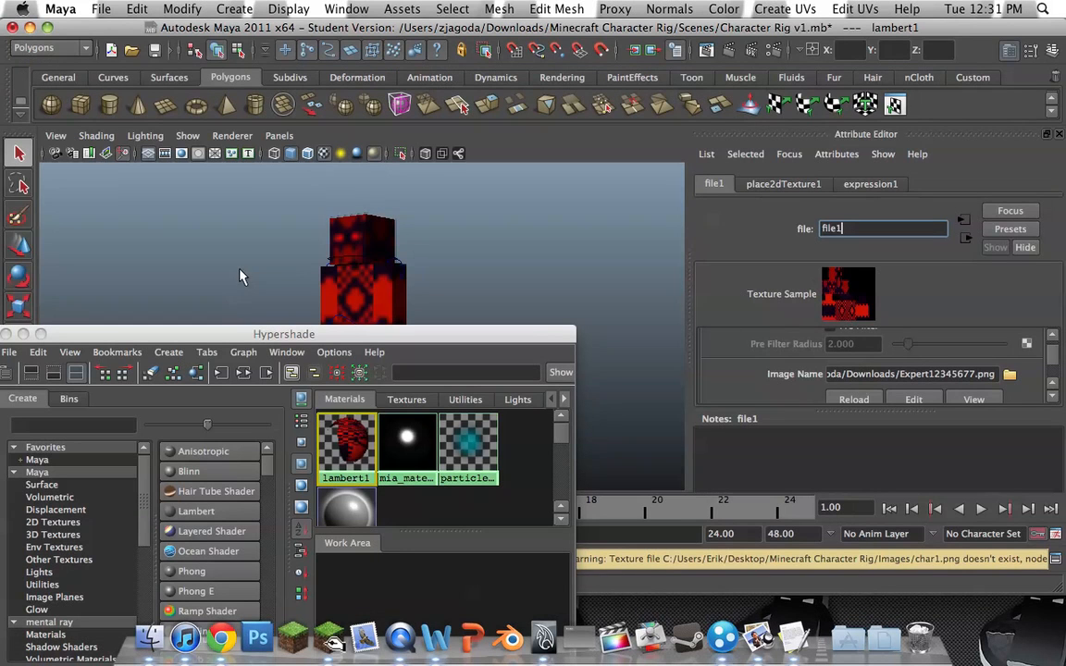
mouse_move(855, 289)
text(X)
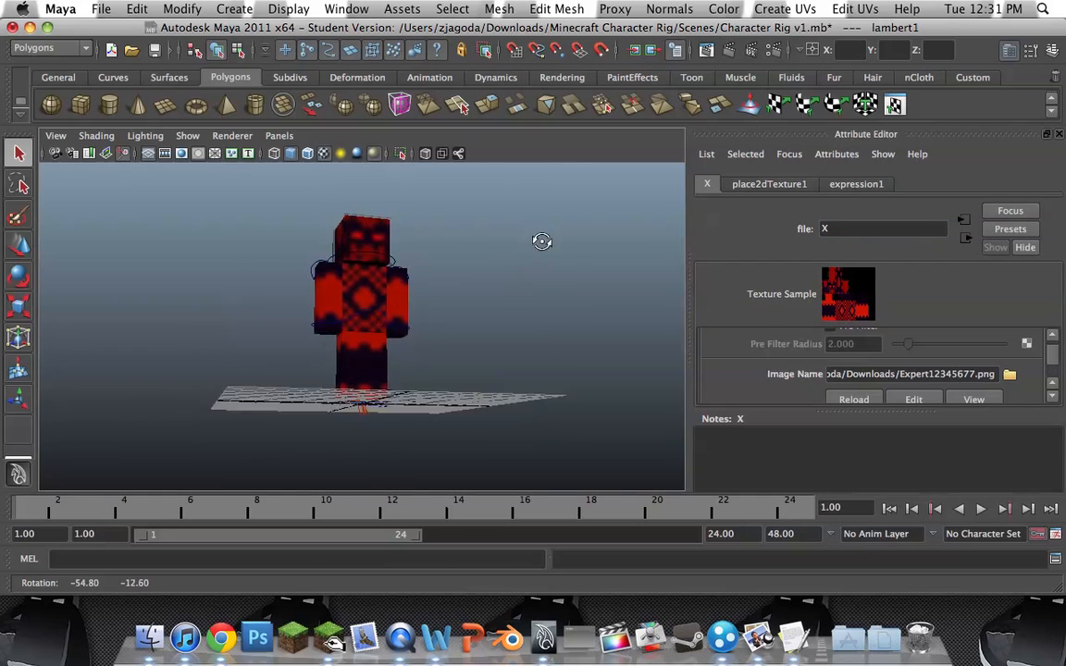
Step: Orbit around the red-and-black textured character to see it from the side
drag(541, 241, 411, 294)
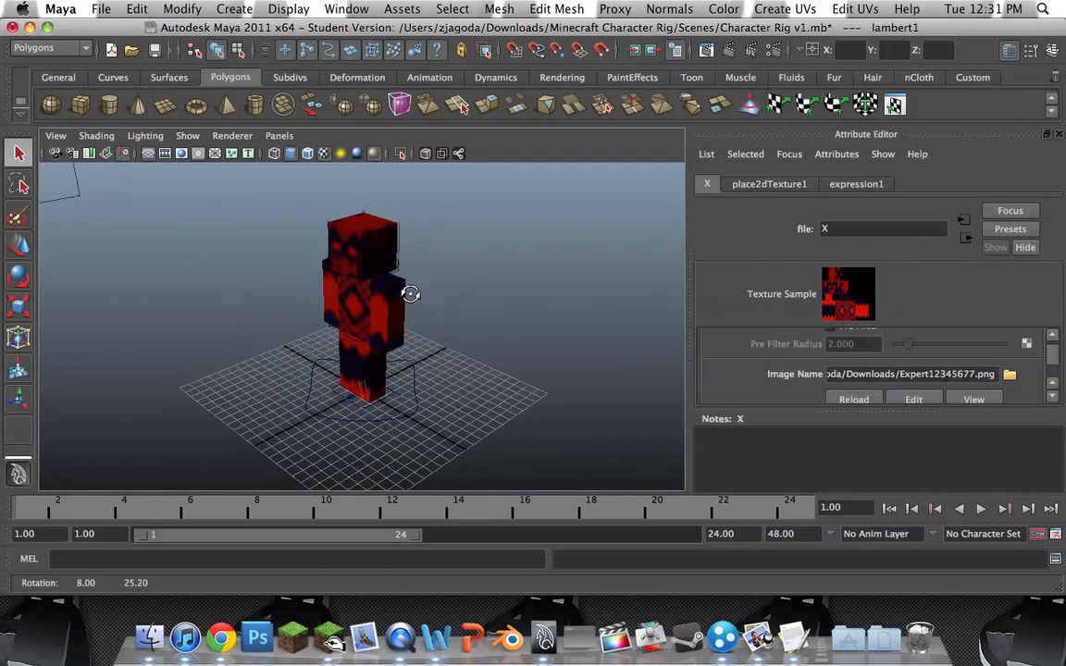
drag(411, 294, 477, 278)
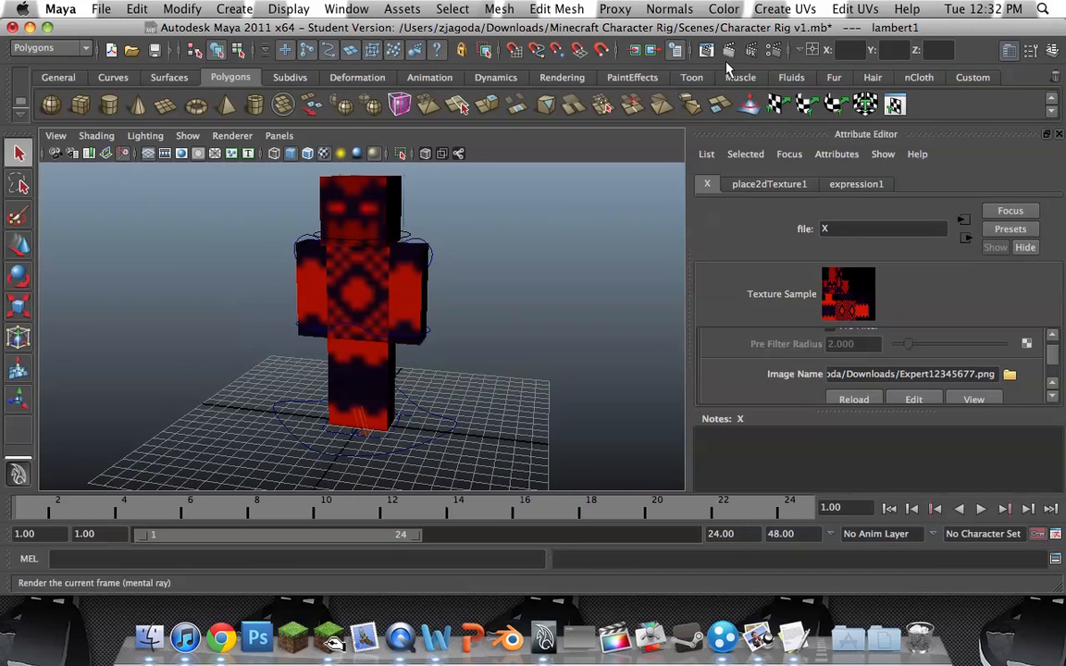
Step: Render the current frame of the textured character with mental ray
click(729, 50)
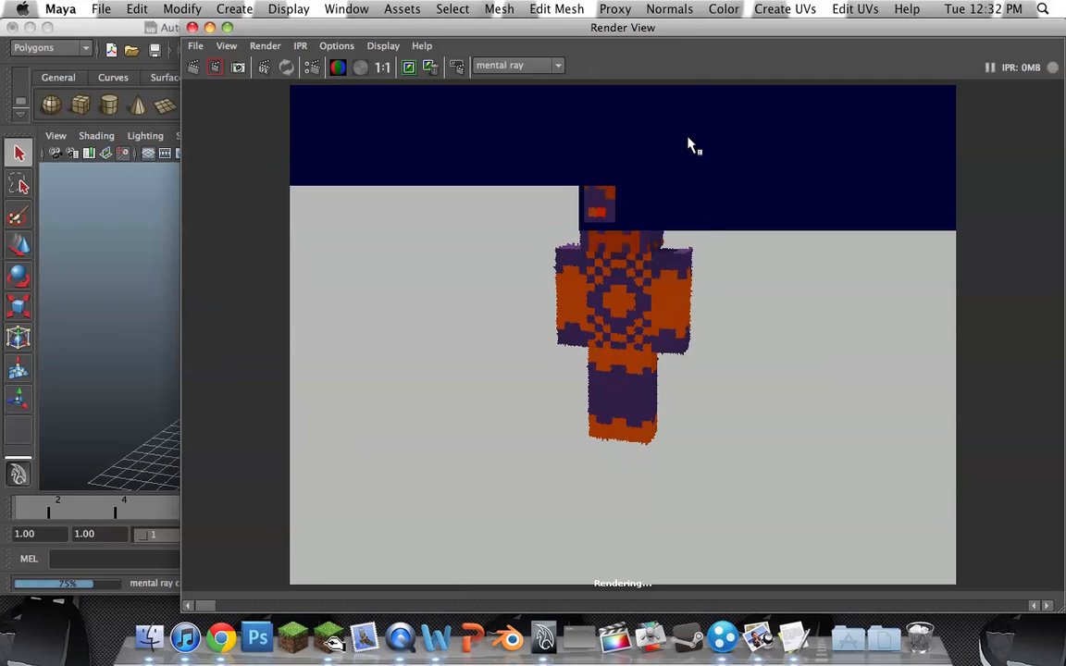
mouse_move(596, 211)
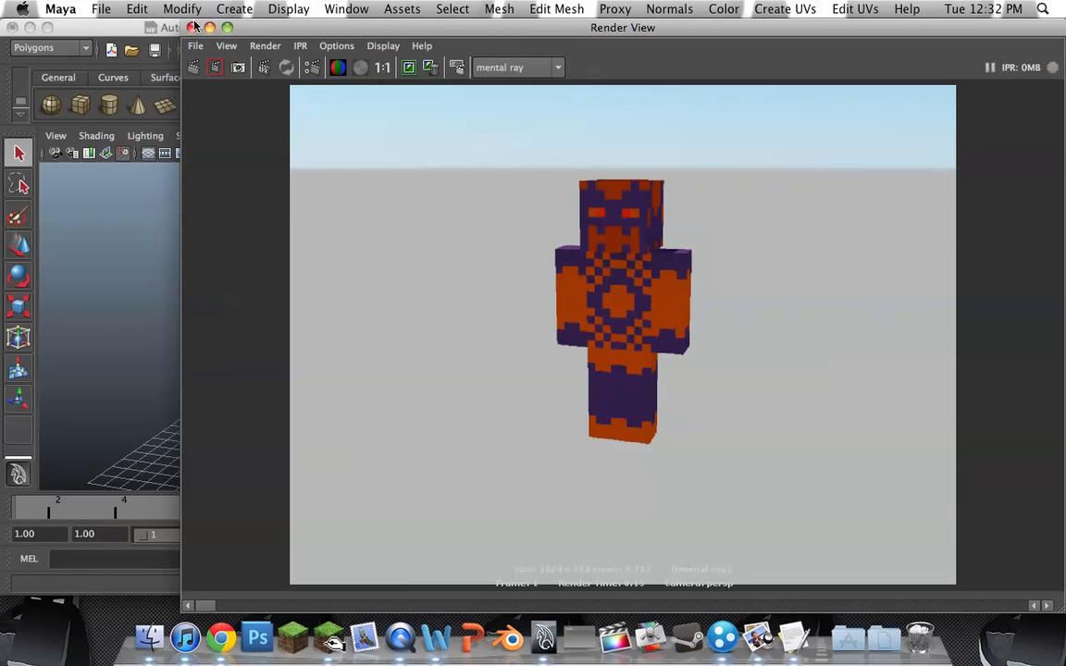
Step: Close Render View, then move the leg and waist control curves at the character's feet
click(194, 28)
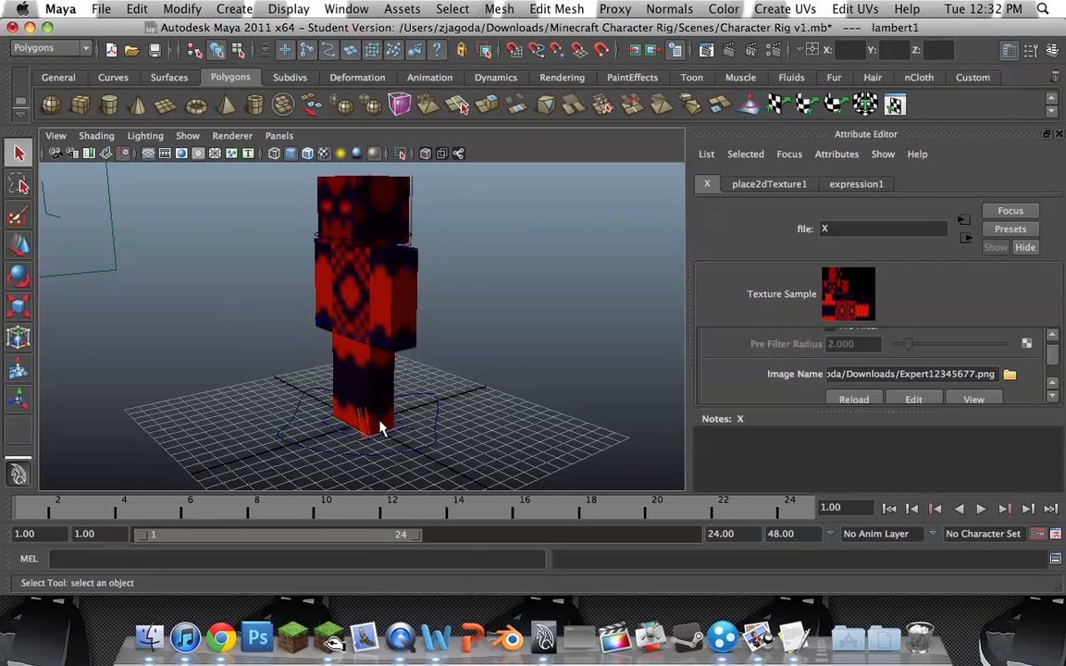
click(370, 429)
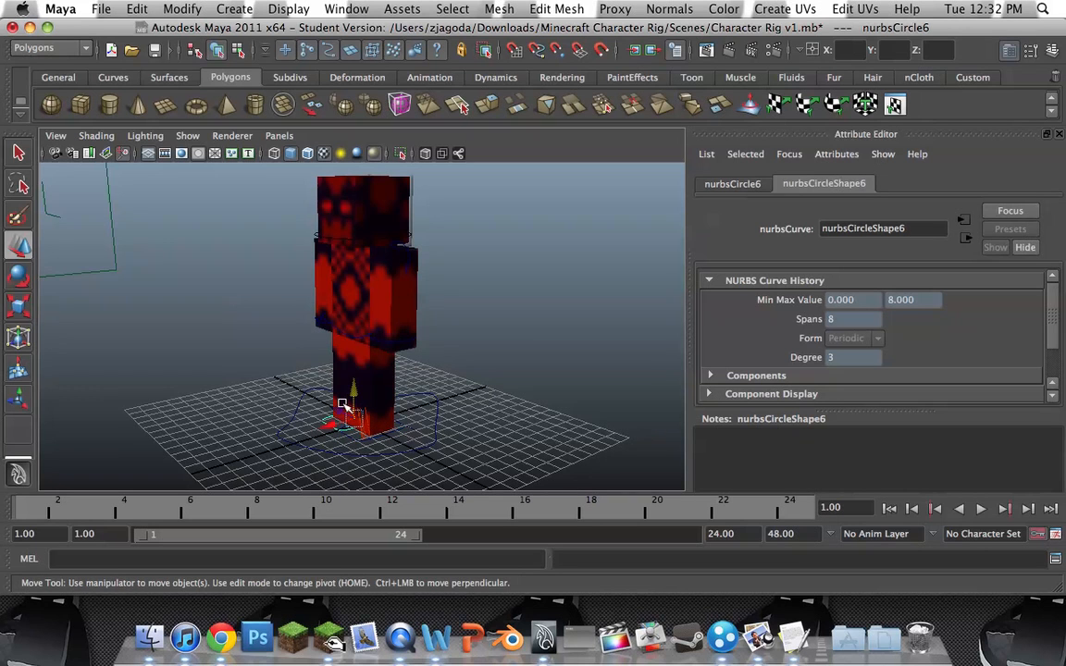
drag(355, 389, 350, 403)
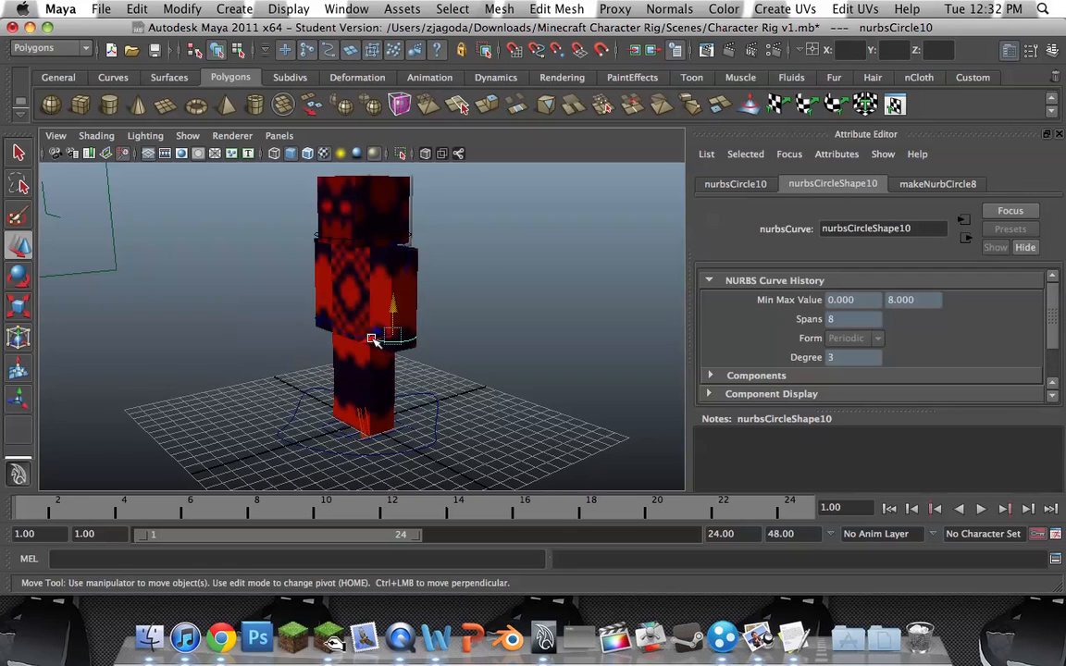
drag(388, 318, 370, 348)
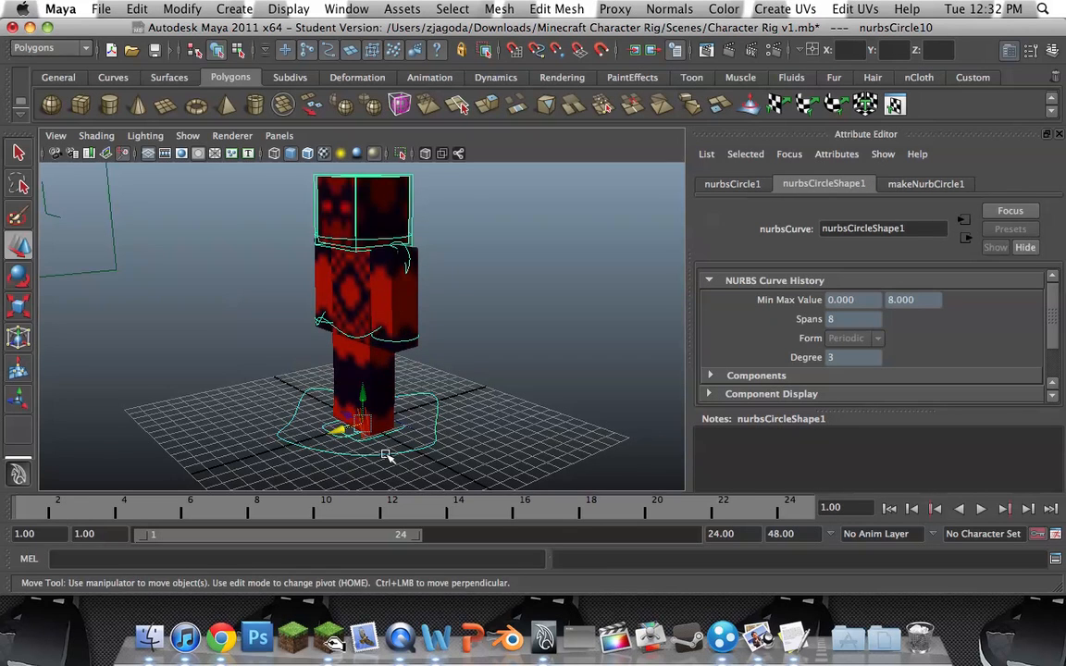
Step: Move the large surrounding control circle and the arm control curve, then deselect all
drag(360, 422, 366, 393)
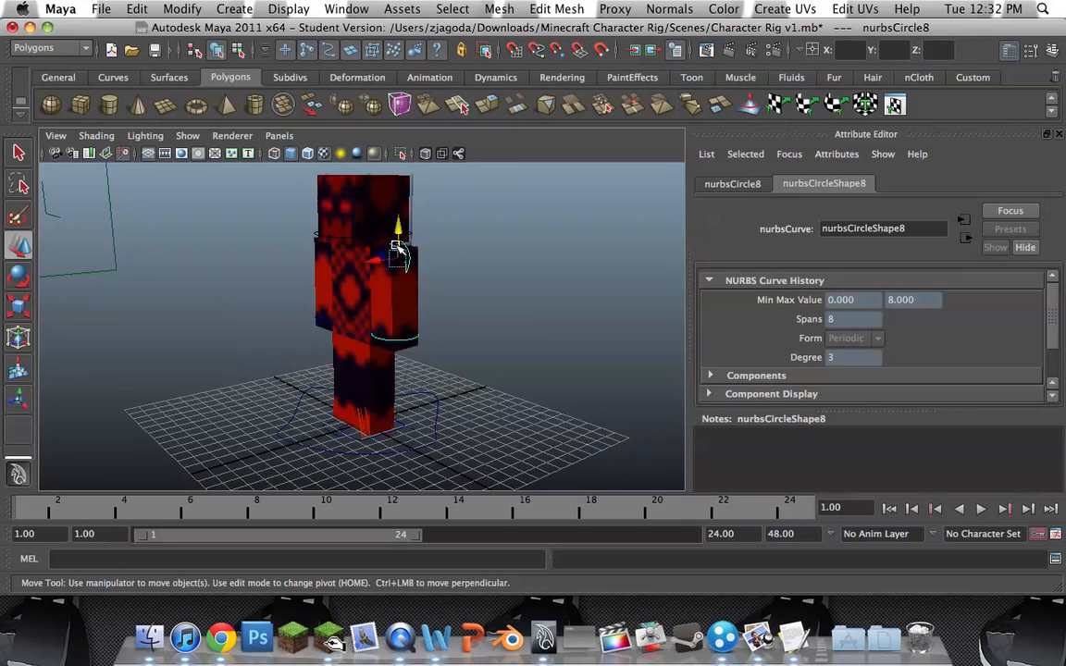
drag(396, 250, 398, 220)
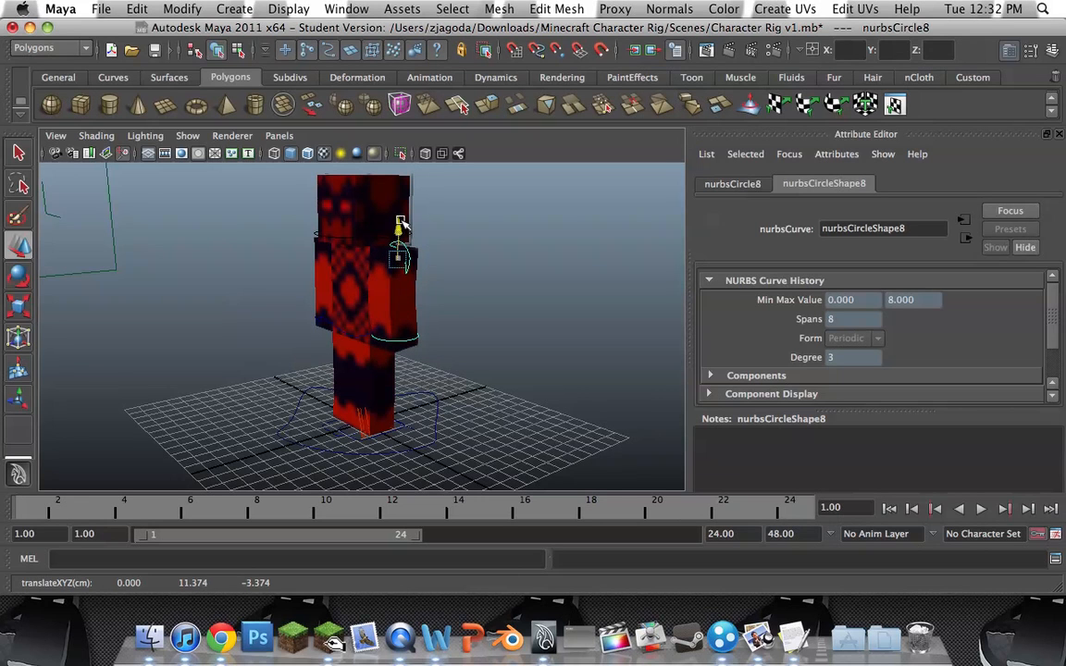
click(392, 303)
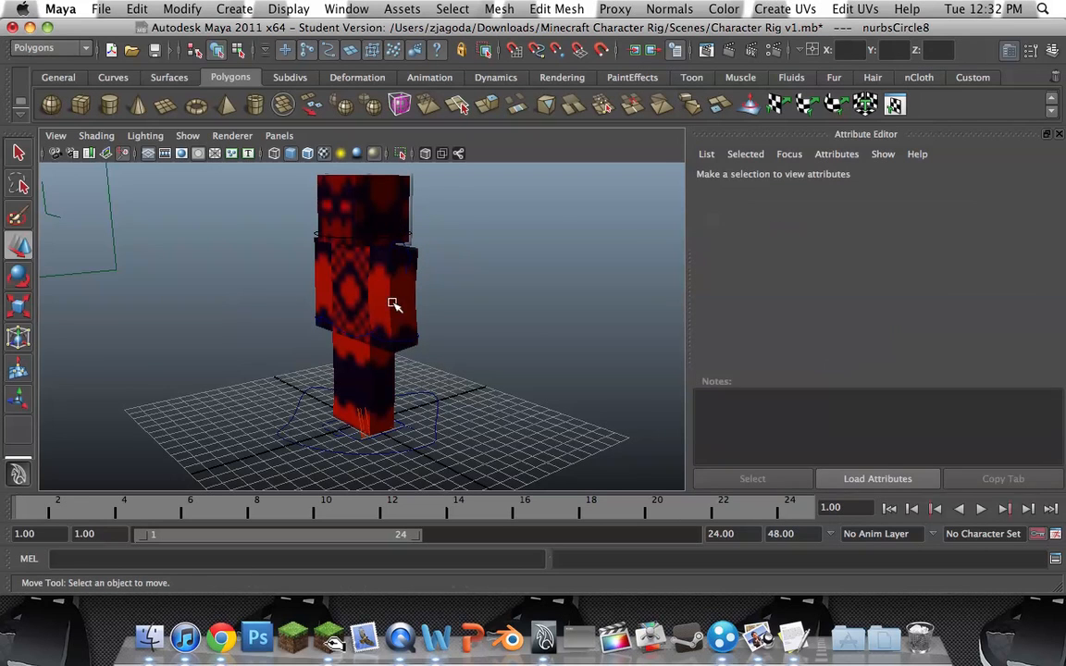